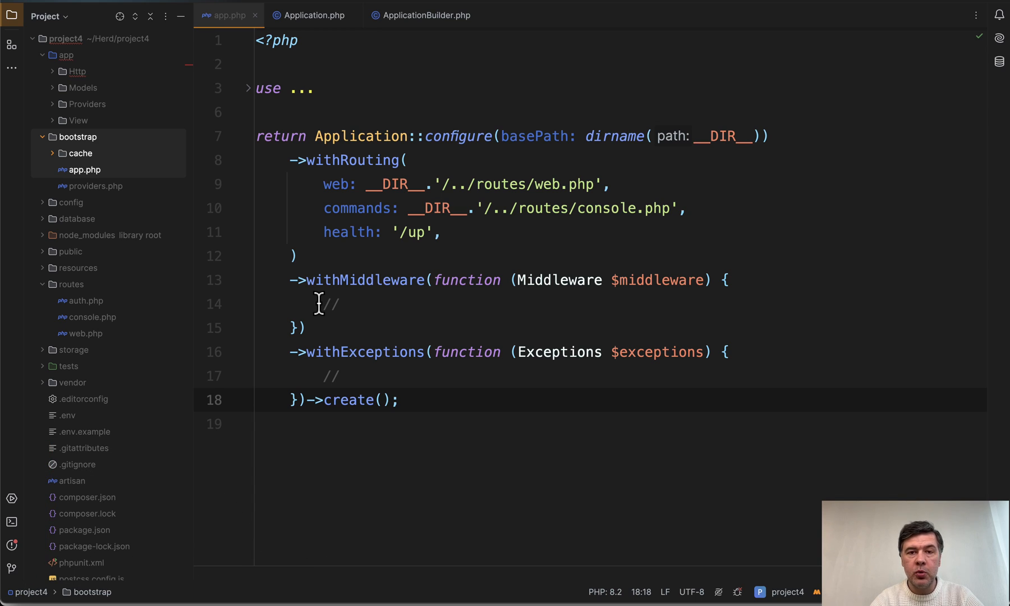
mouse_move(77, 156)
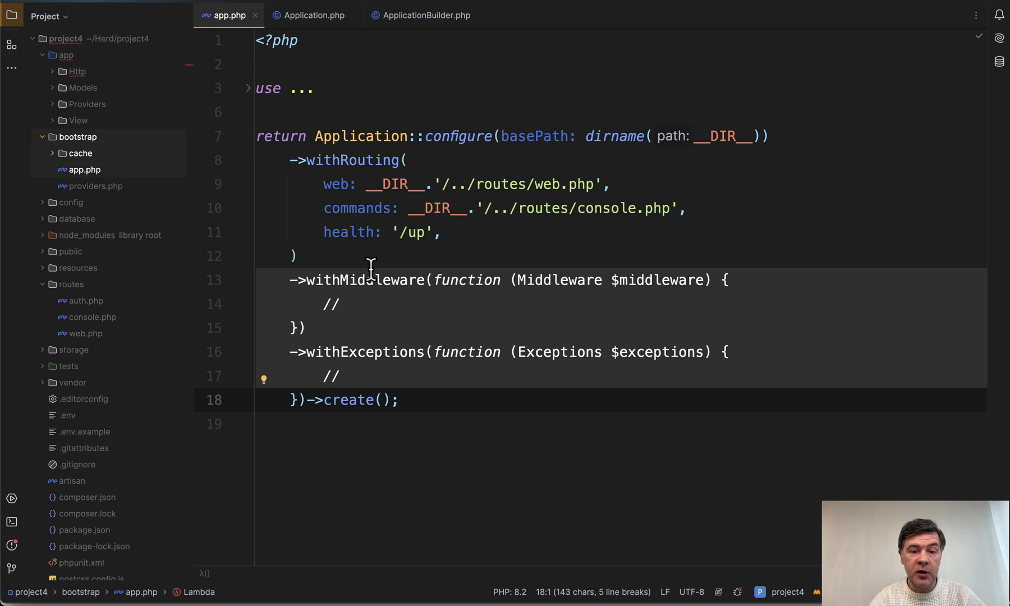
mouse_move(361, 351)
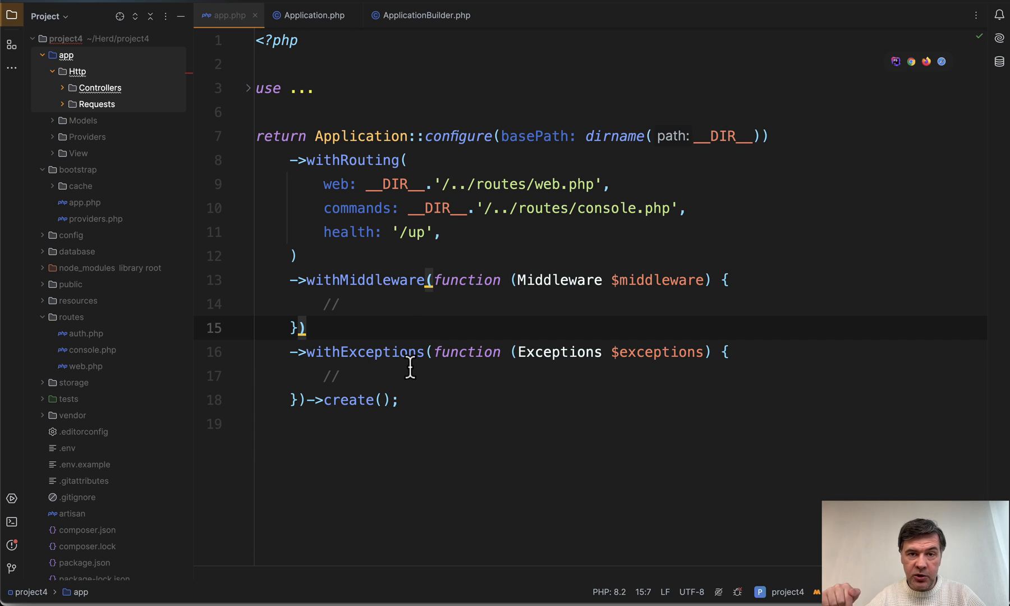
mouse_move(188, 267)
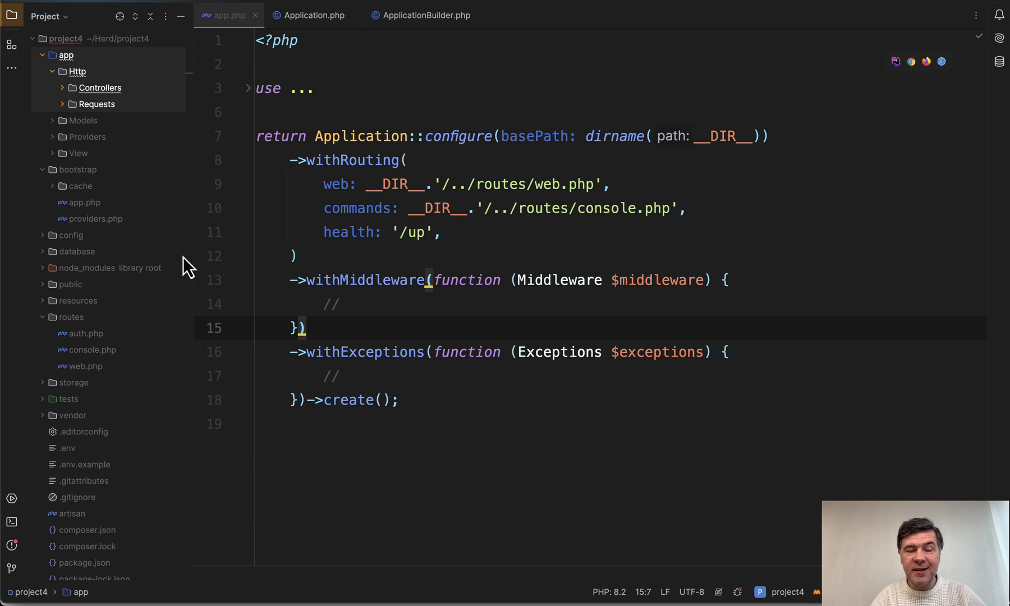
mouse_move(369, 219)
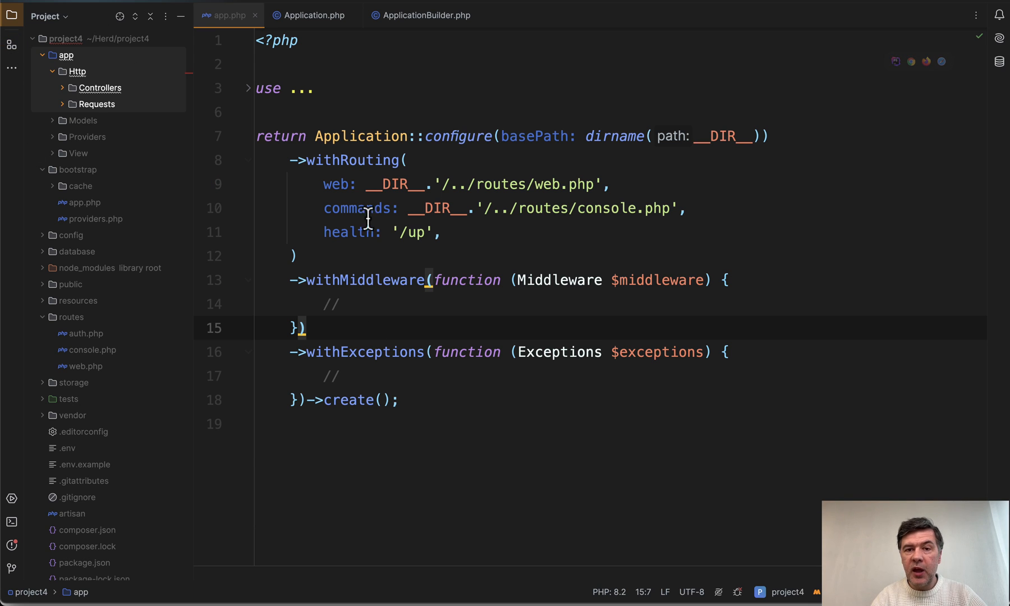
mouse_move(365, 285)
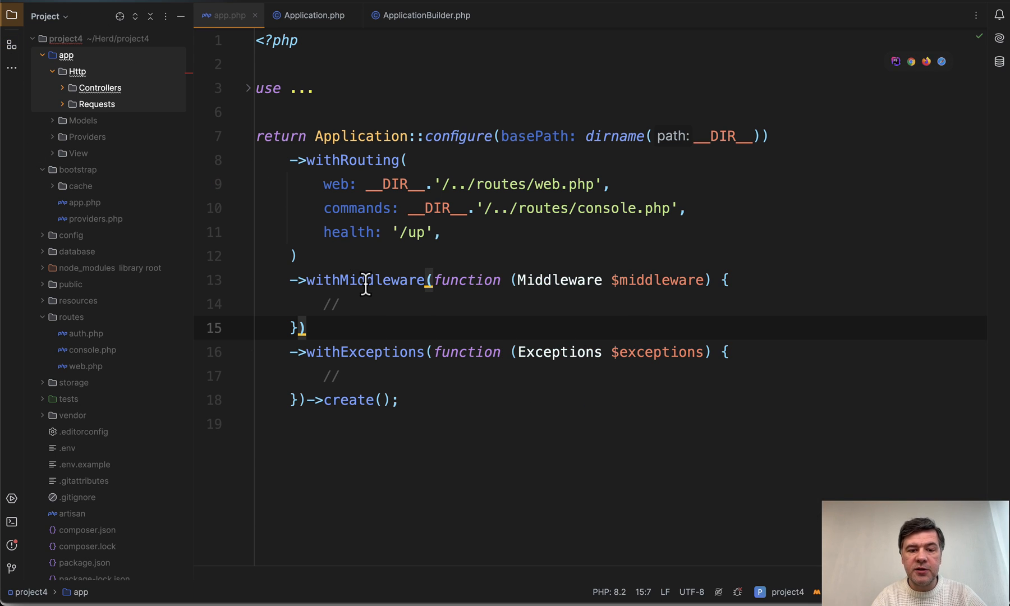
mouse_move(444, 290)
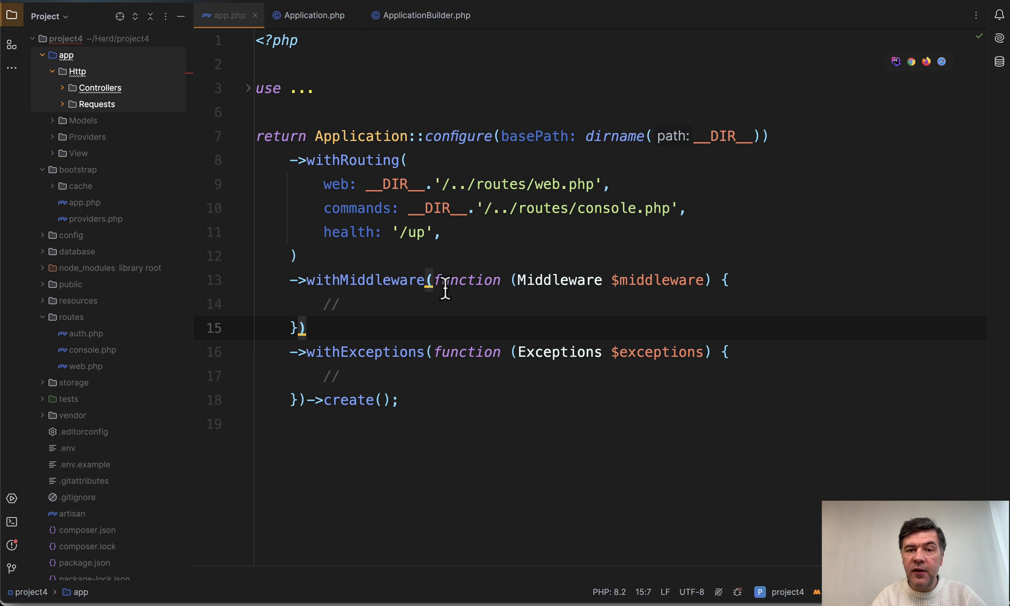
mouse_move(467, 280)
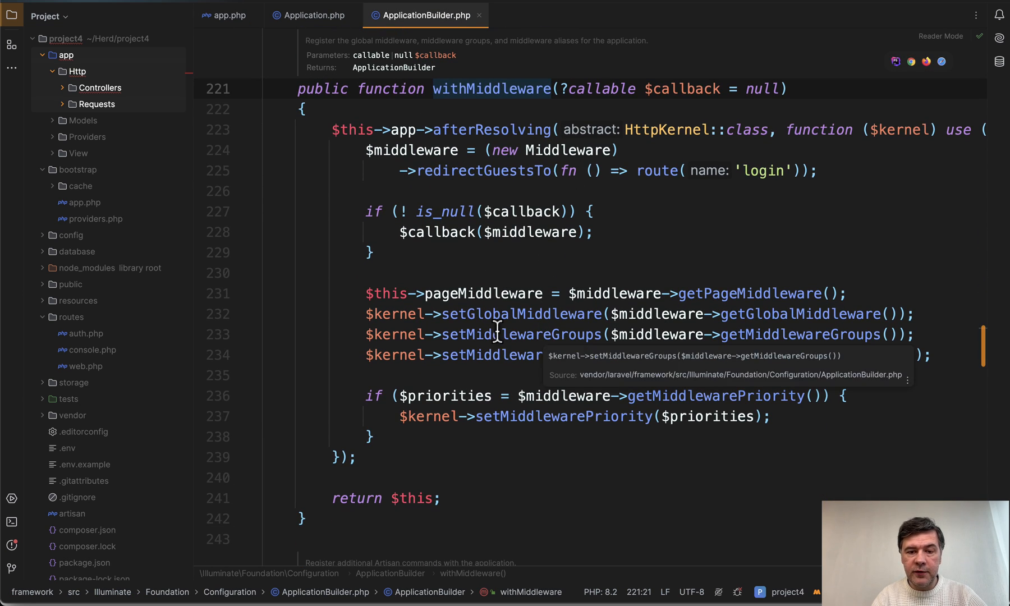
mouse_move(449, 293)
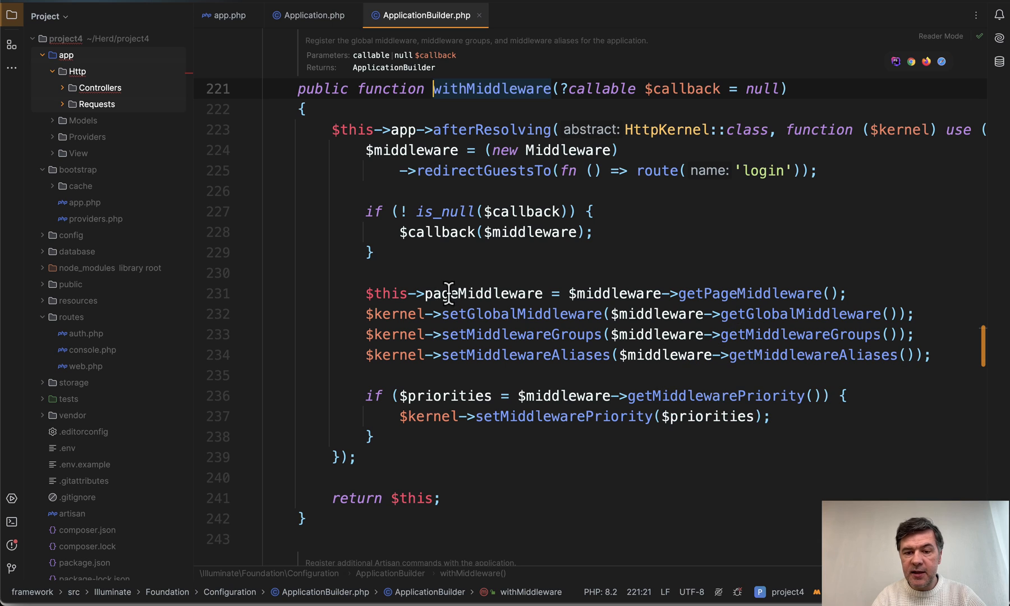
Step: Read getGlobalMiddleware in Middleware.php, return to app.php, then switch to the Laravel 11 middleware docs
left_click(730, 313)
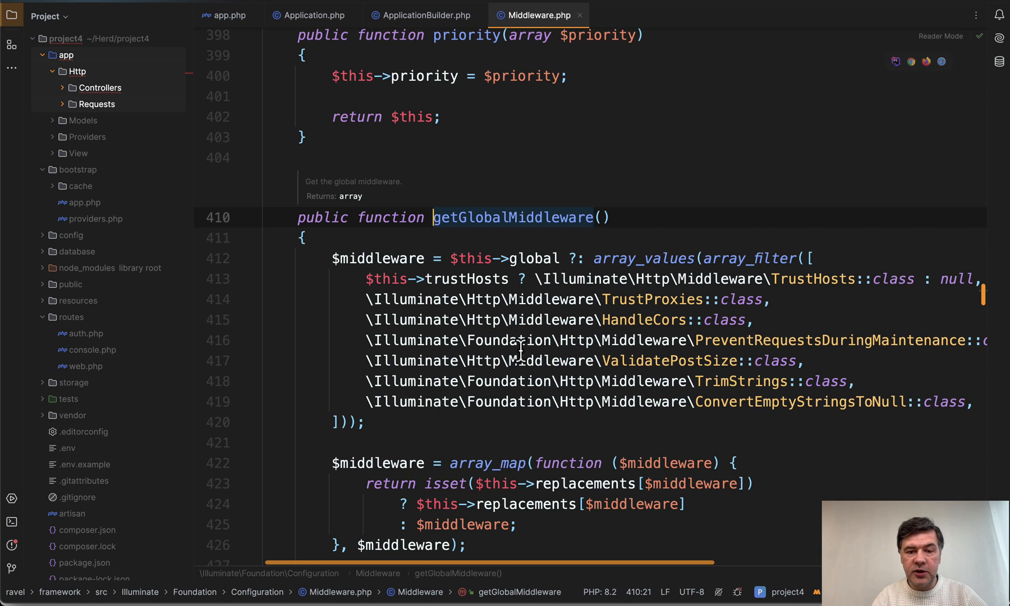
scroll("down", 3)
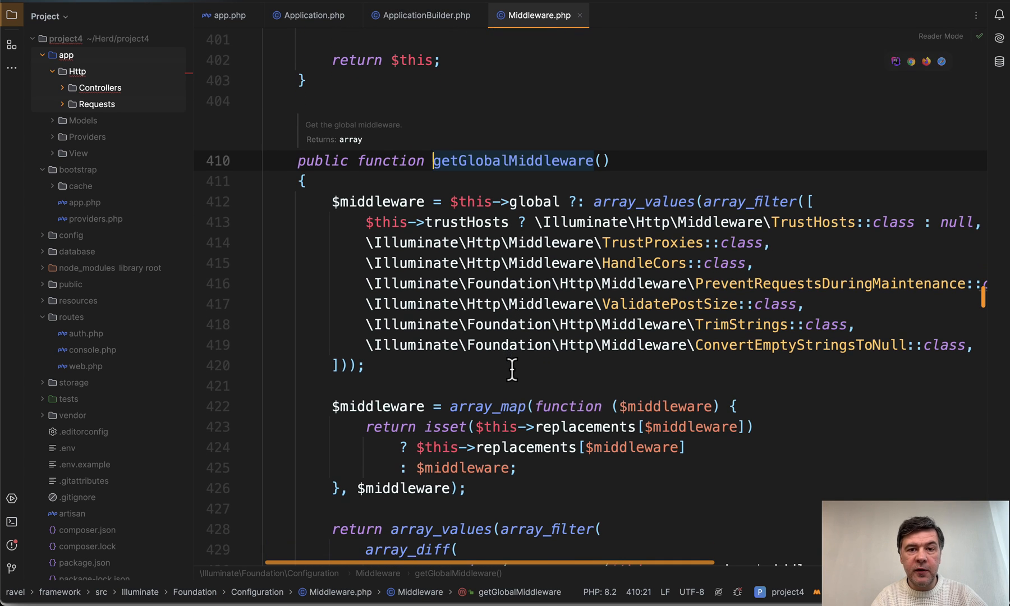
scroll("down", 3)
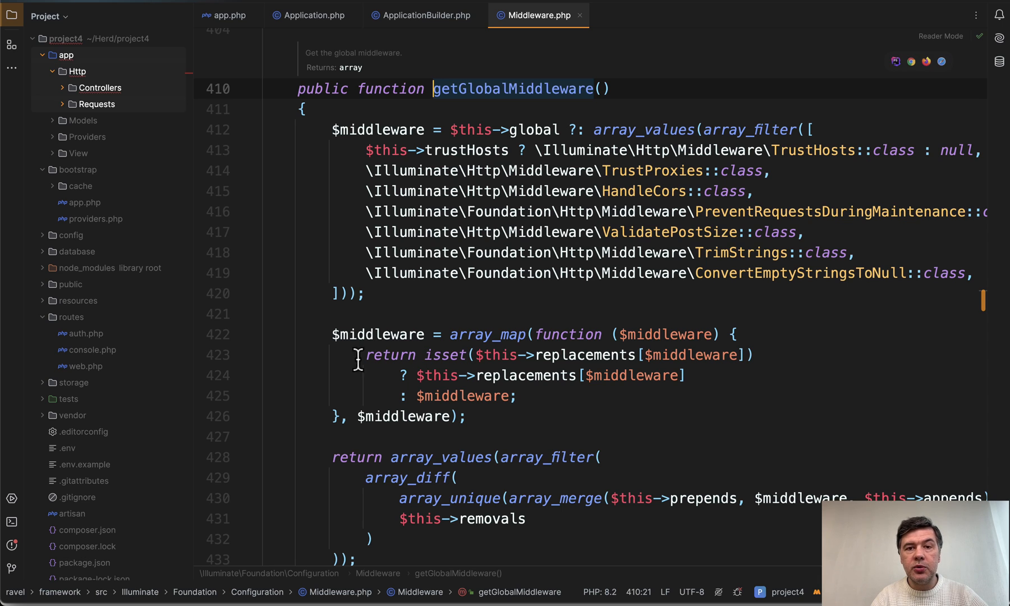
left_click(228, 14)
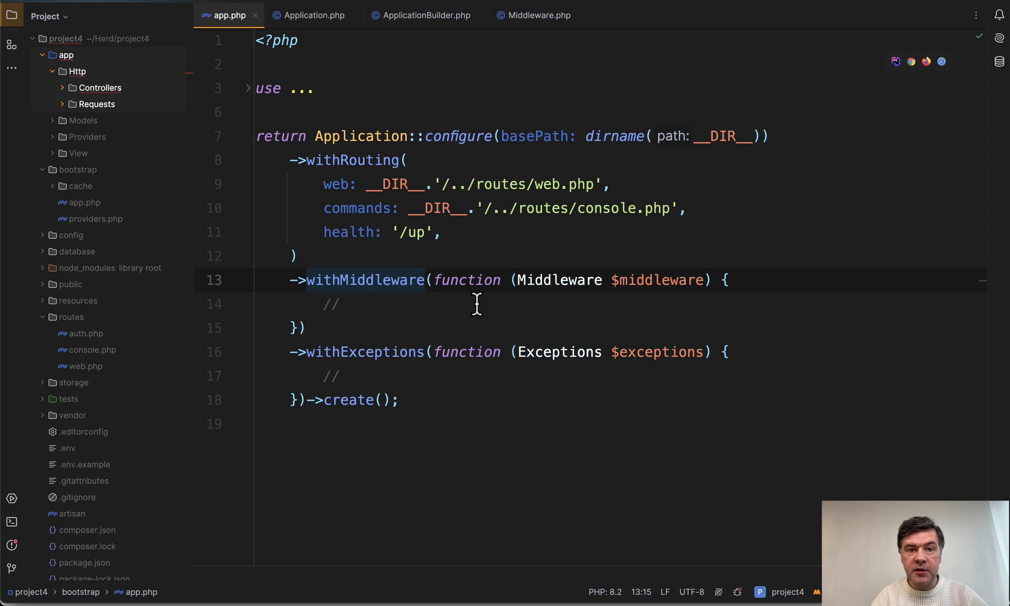
left_click(348, 303)
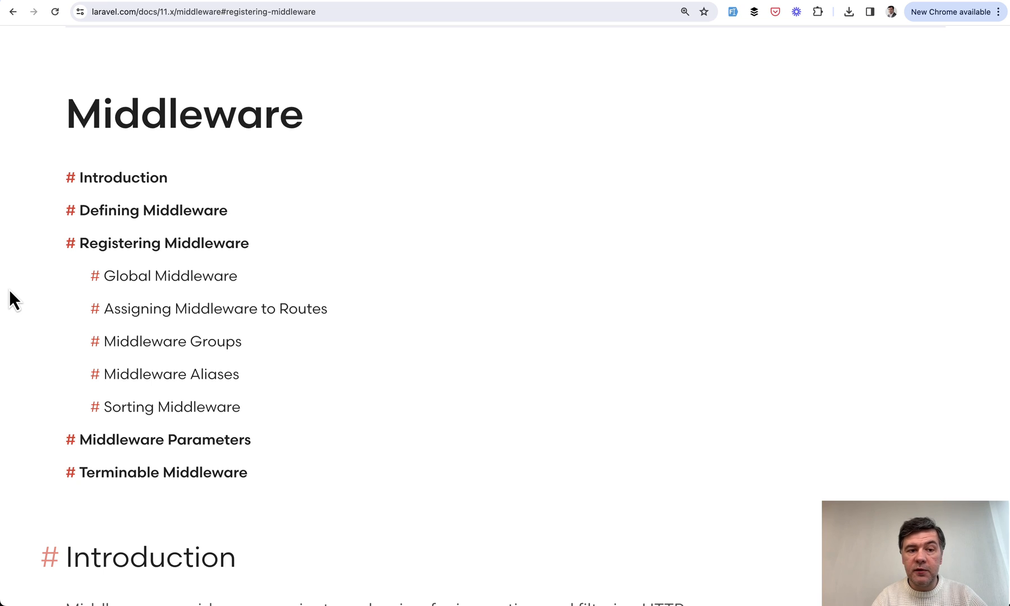
Step: Scroll the Laravel 11 middleware docs from Global Middleware down to Middleware Aliases with the 'subscribed' example
scroll("up", 3)
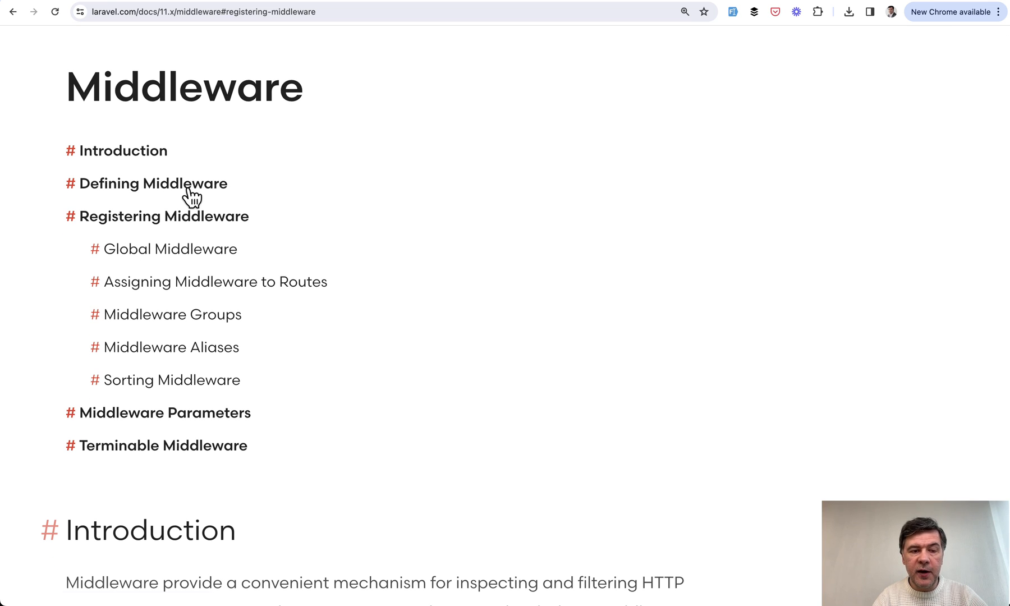
mouse_move(106, 226)
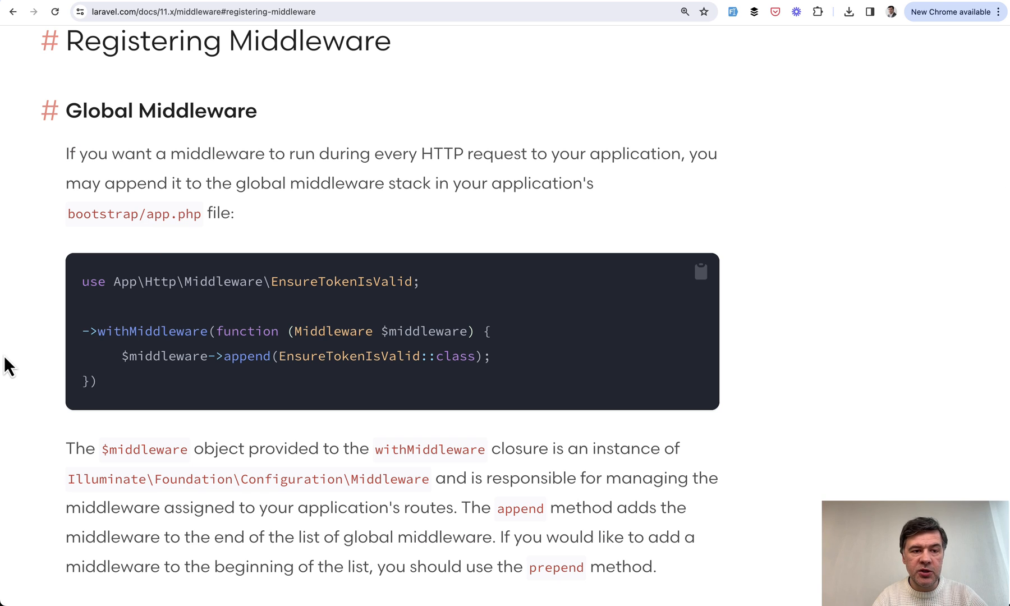
scroll("down", 3)
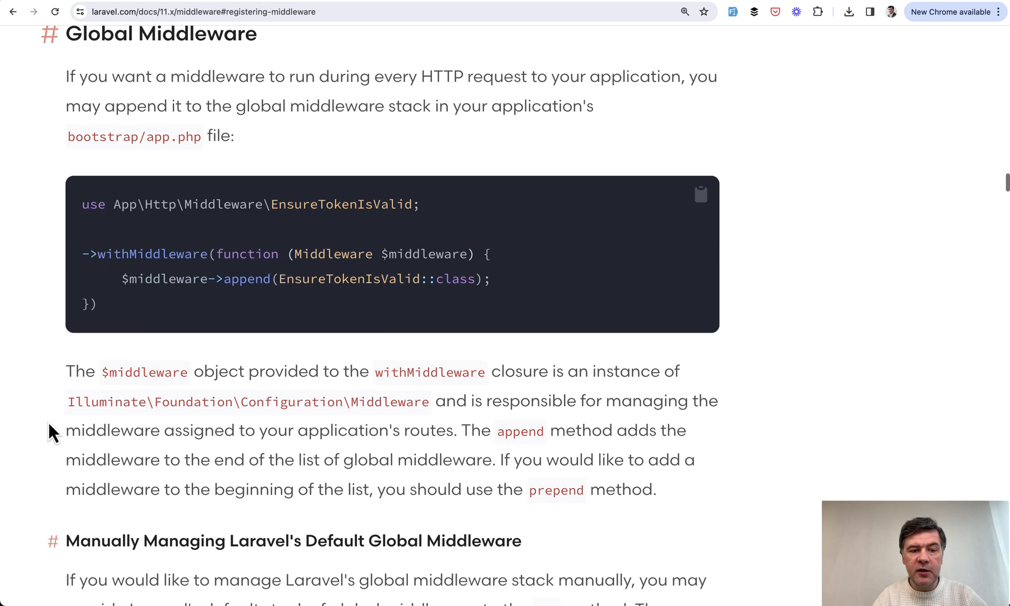
mouse_move(143, 283)
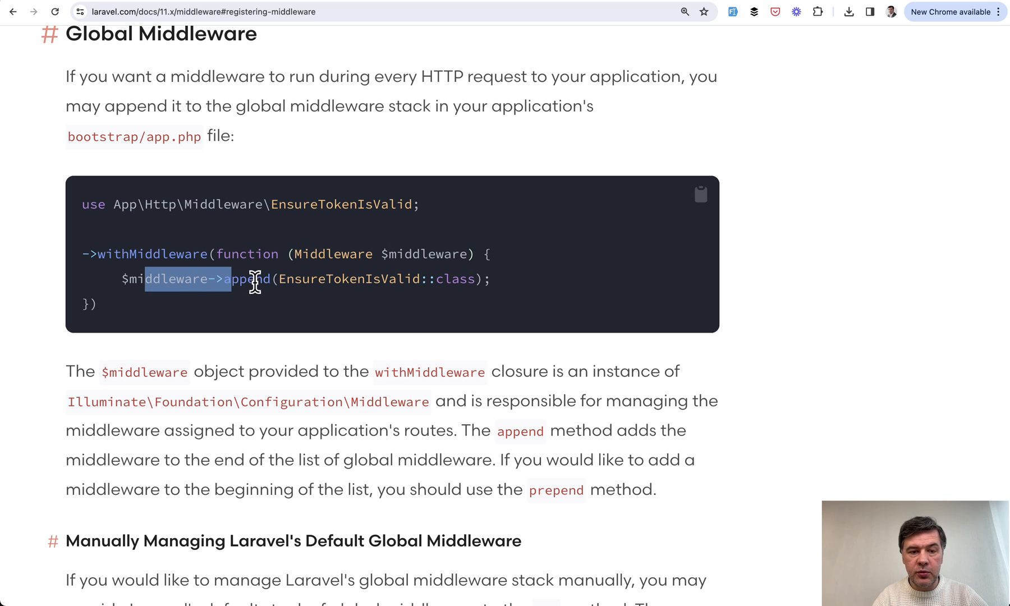
scroll("down", 3)
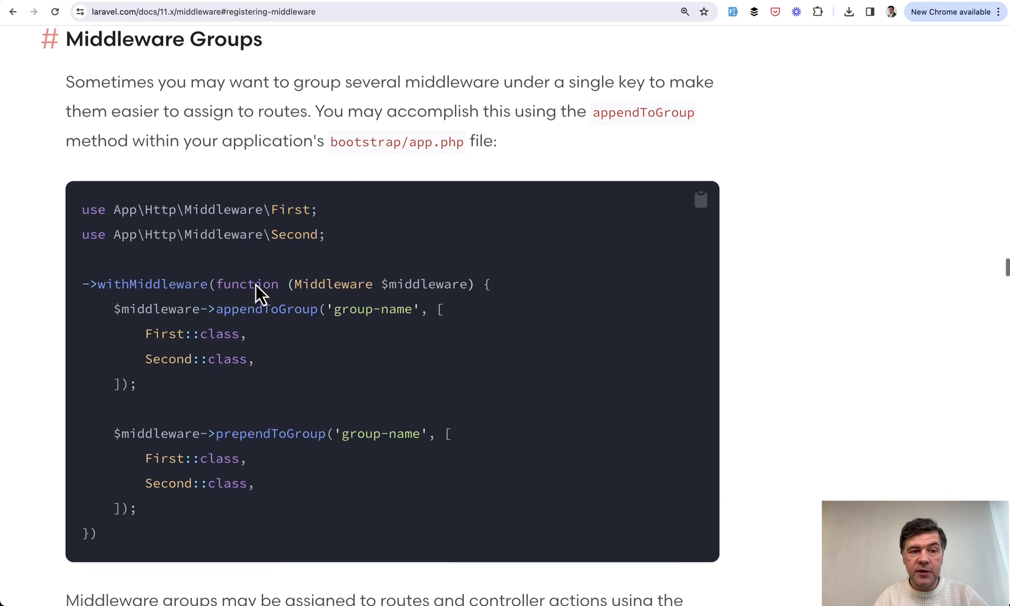
scroll("down", 3)
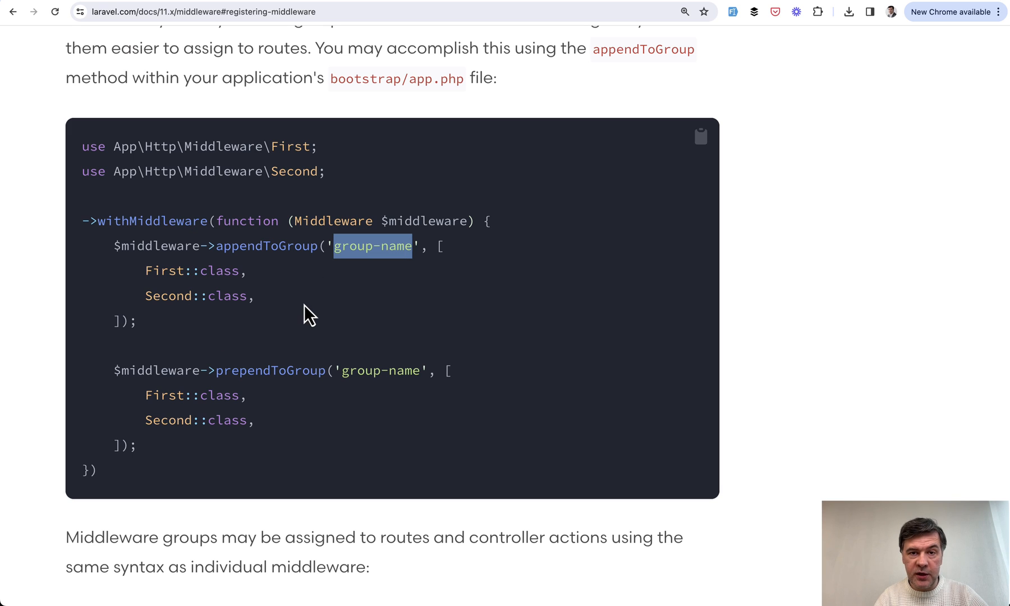
mouse_move(253, 350)
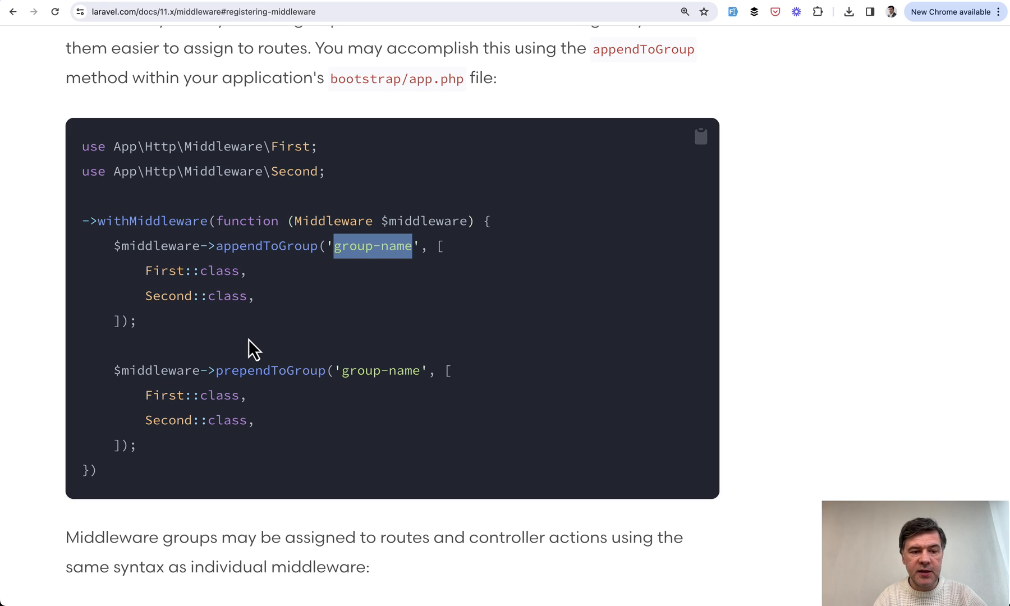
scroll("down", 3)
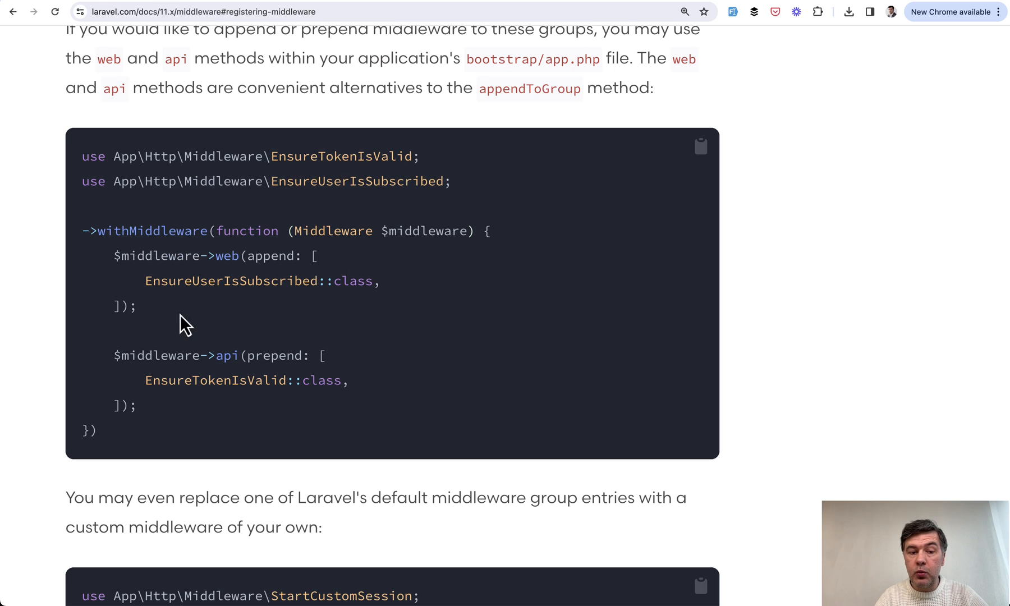
mouse_move(225, 230)
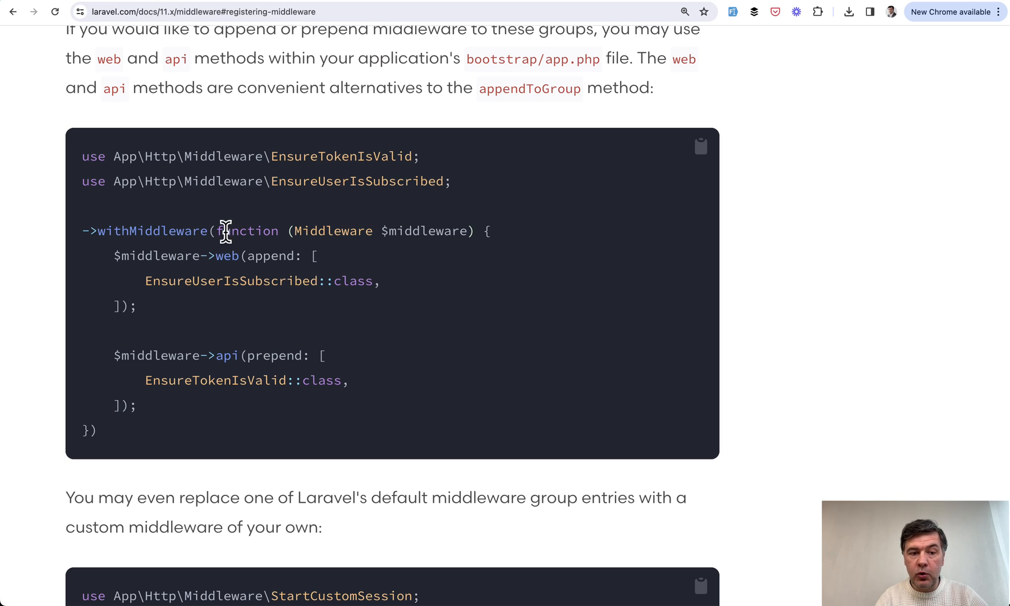
mouse_move(212, 356)
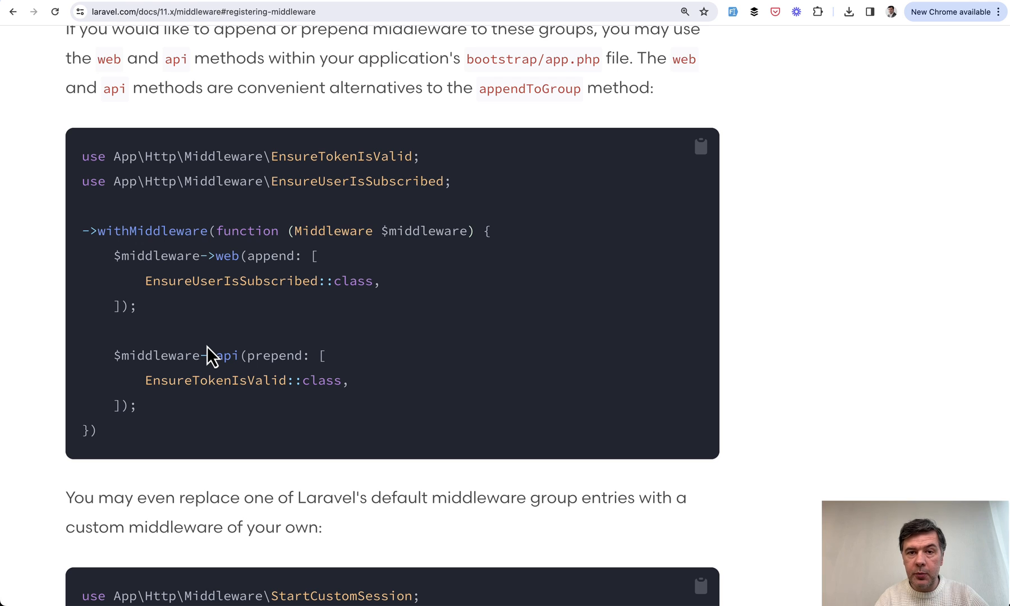
scroll("down", 3)
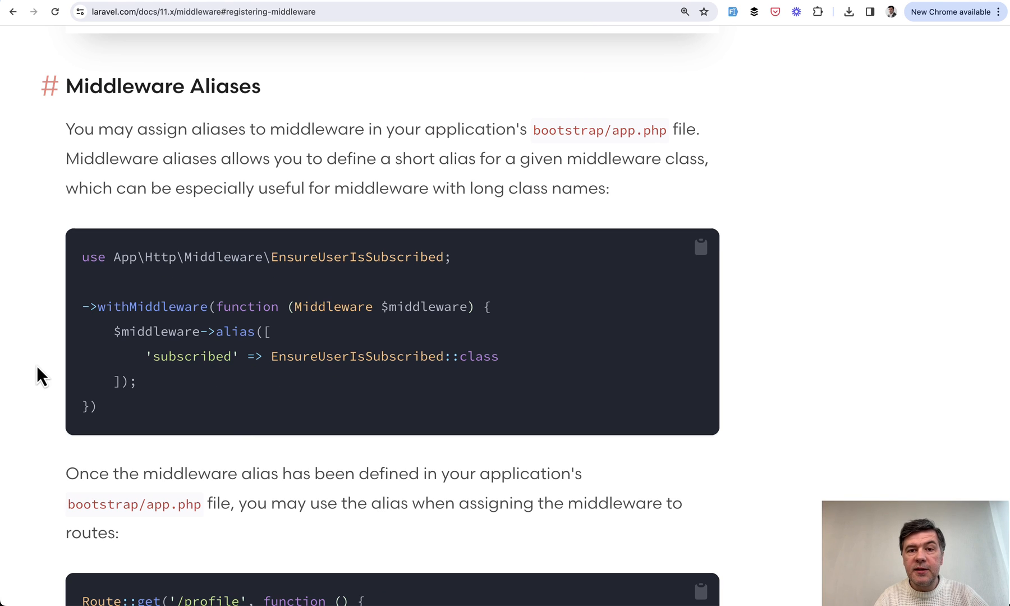
mouse_move(381, 391)
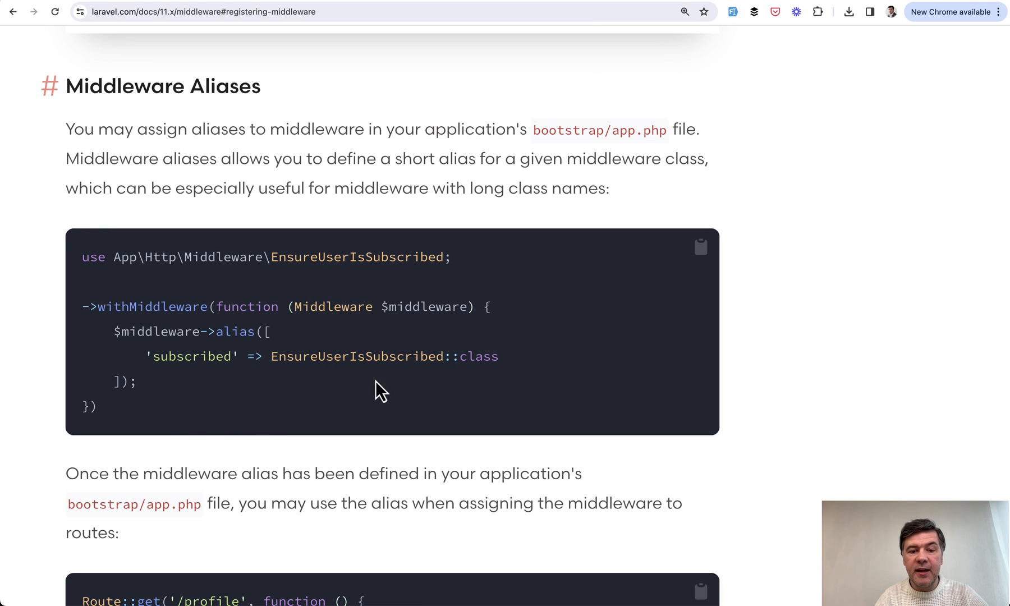
mouse_move(255, 393)
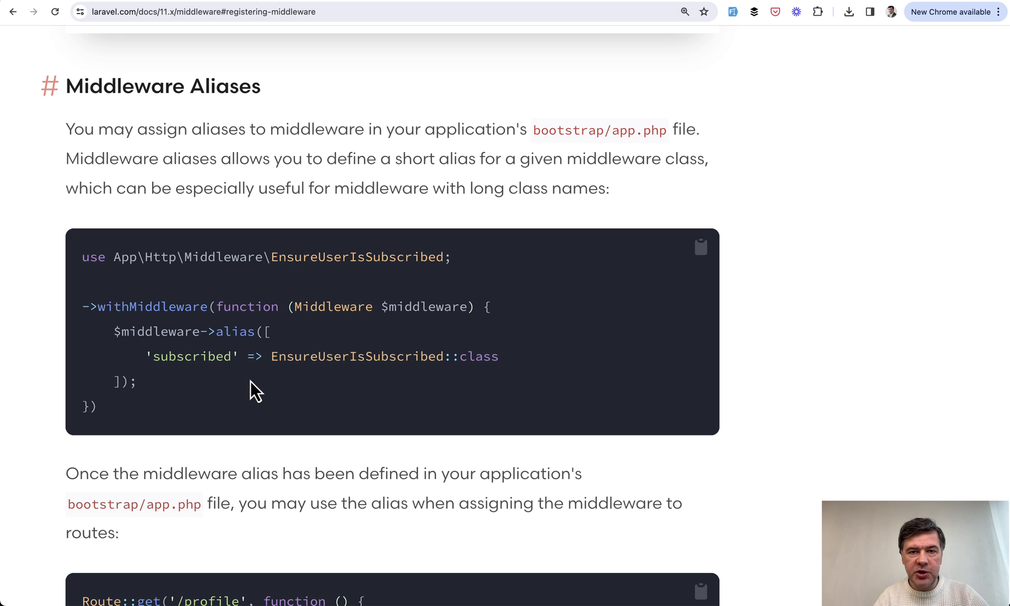
scroll("down", 3)
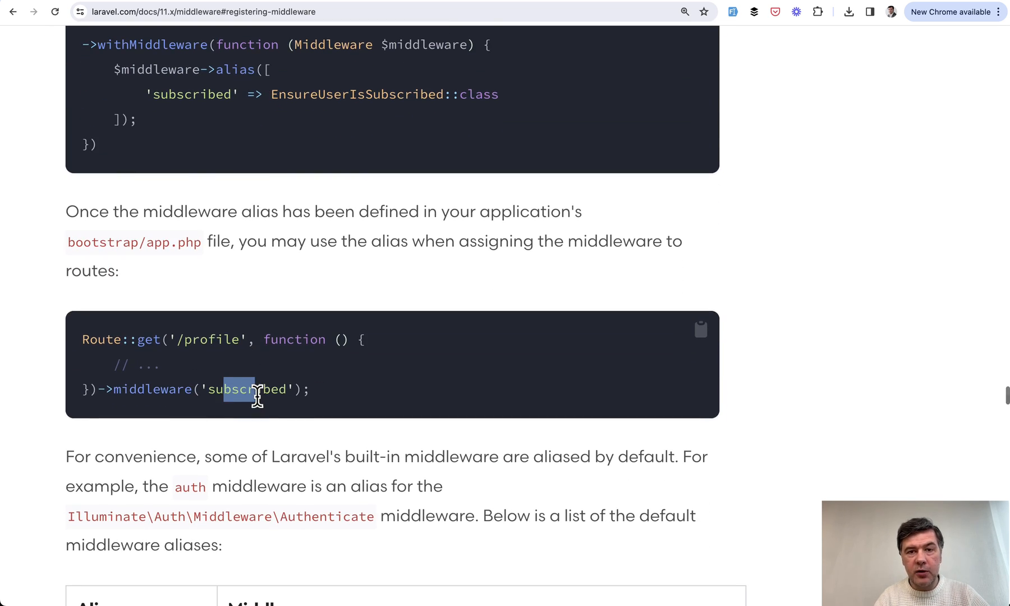
Step: Switch to the 10.x docs and locate the $middlewareAliases array in the HTTP Kernel example
left_click(166, 11)
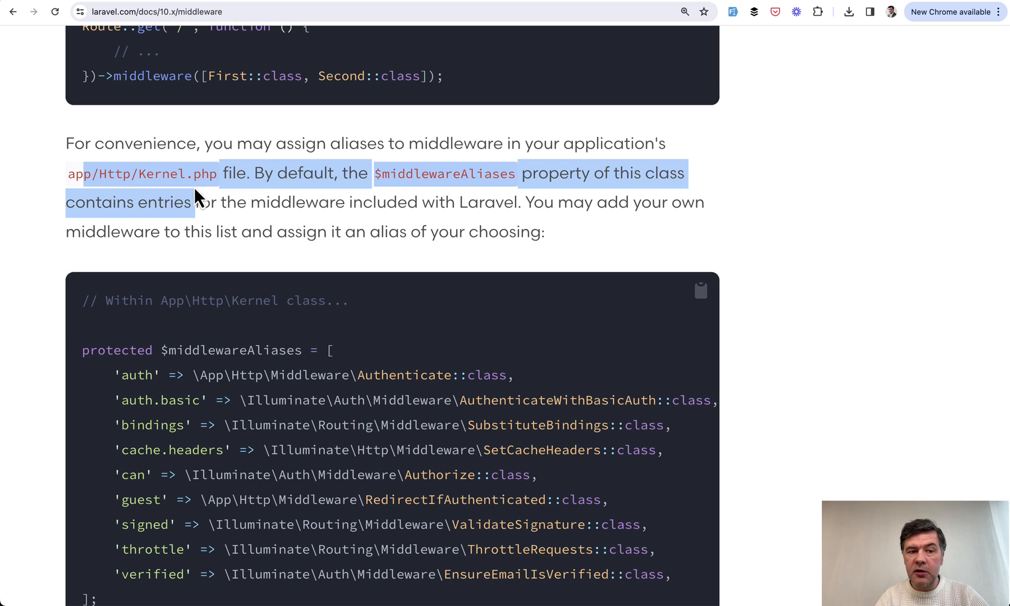
scroll("down", 3)
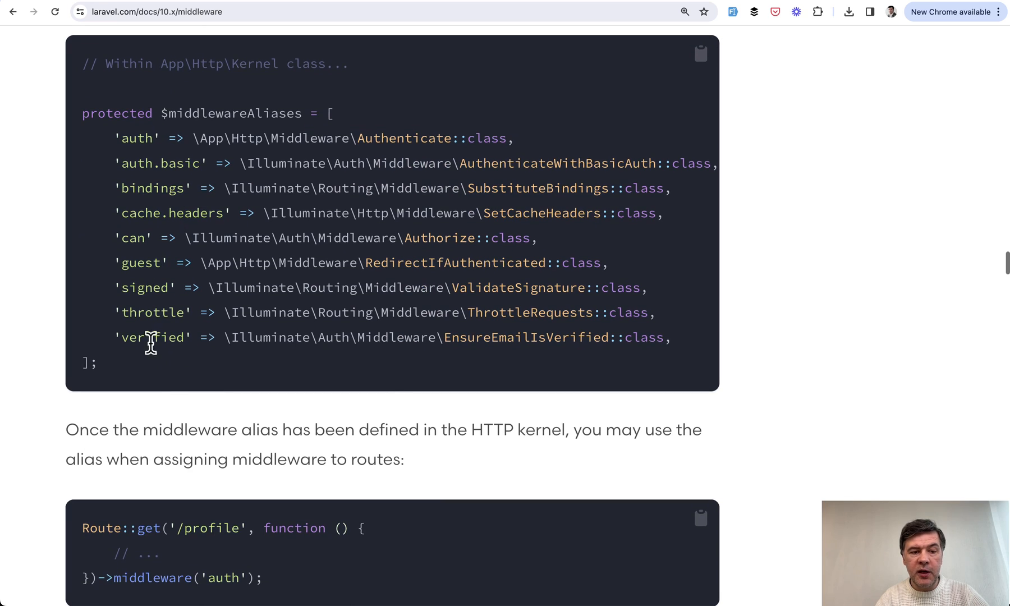
mouse_move(415, 335)
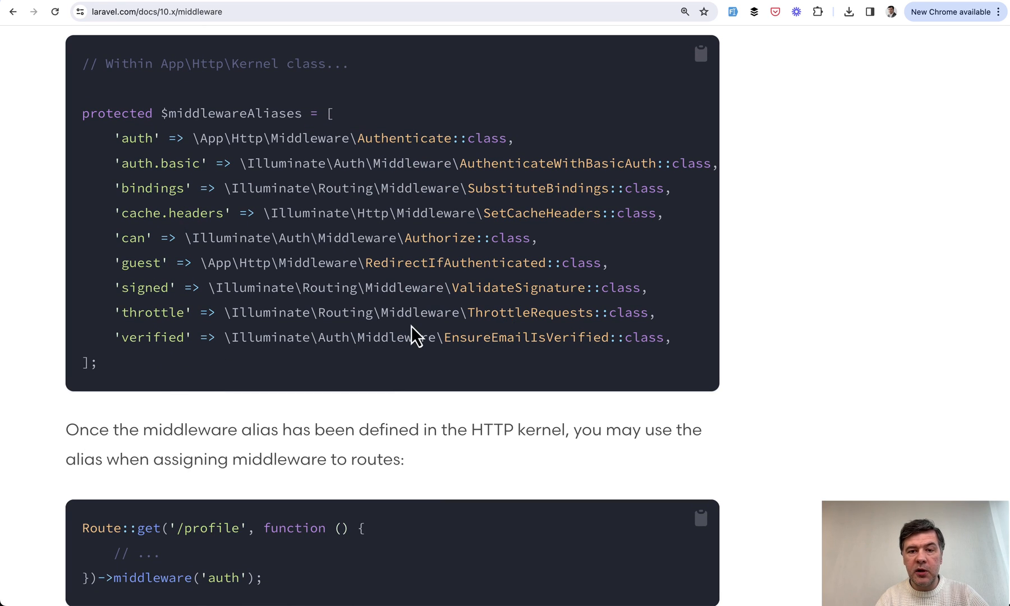
double_click(152, 337)
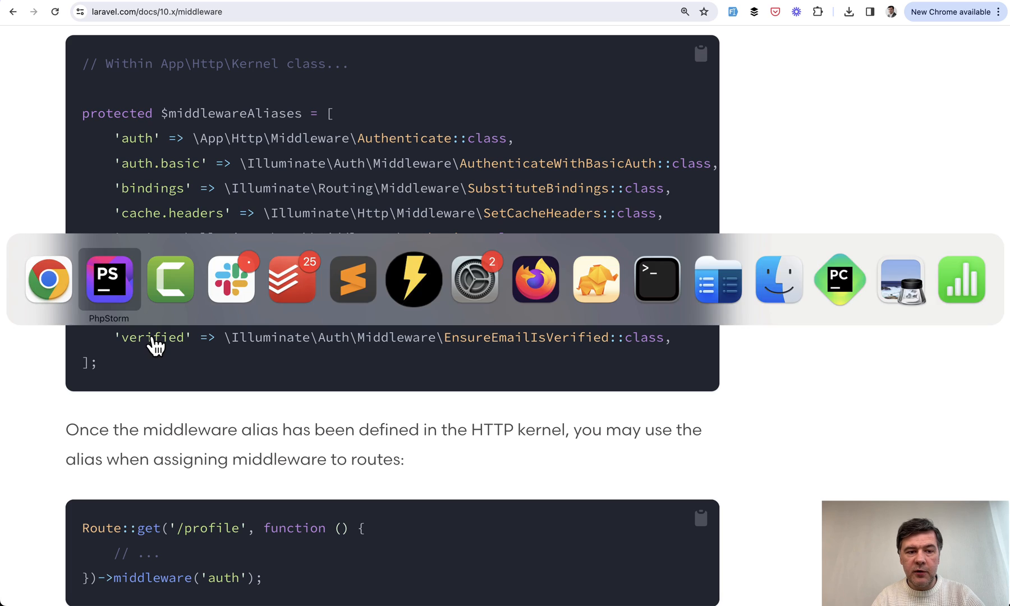
Step: Return to PhpStorm and scroll ApplicationBuilder.php up to the withExceptions method
left_click(108, 280)
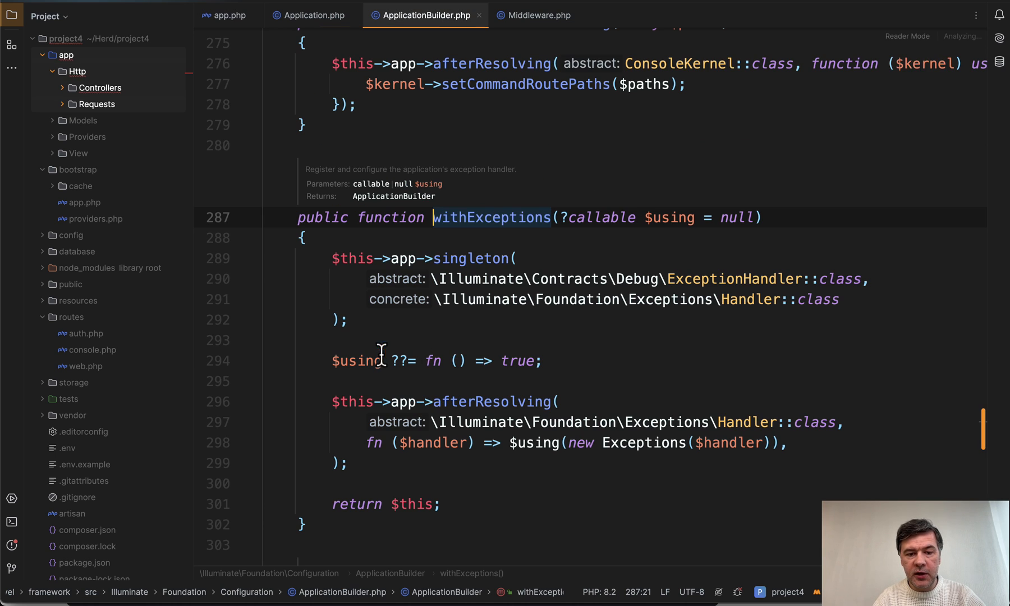
scroll("up", 3)
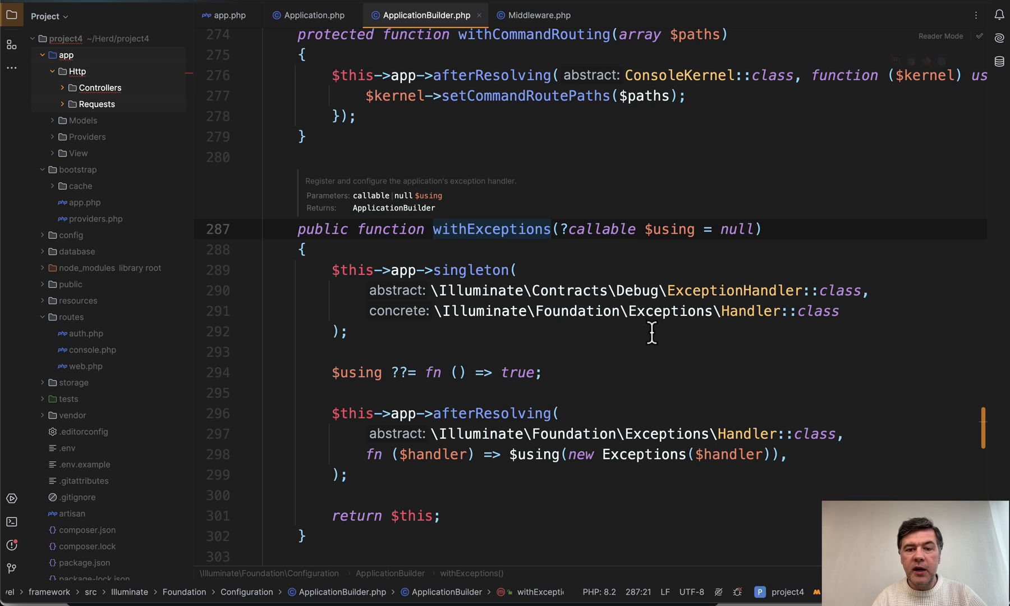
mouse_move(572, 359)
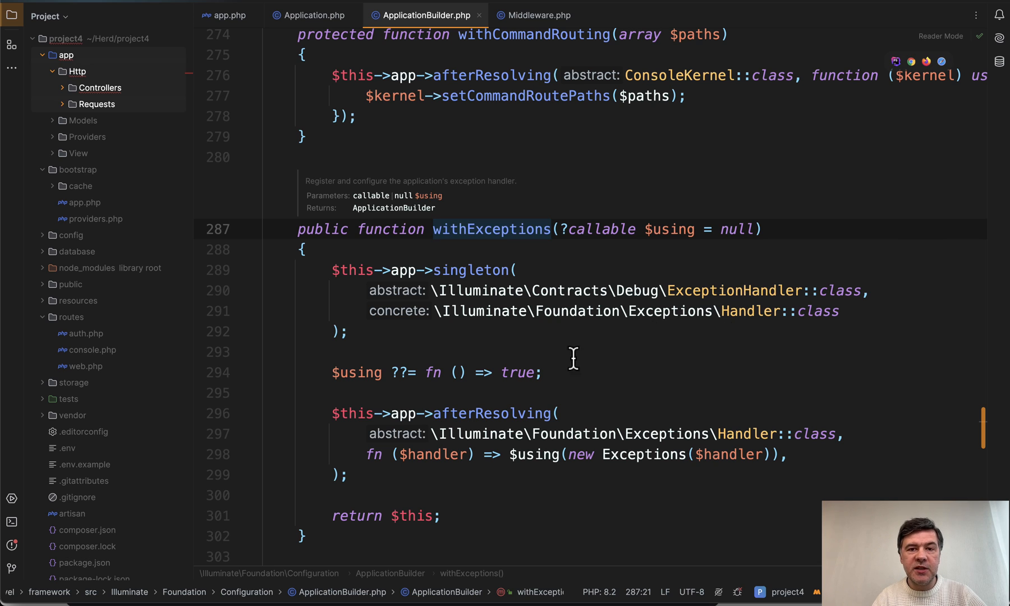
scroll("up", 3)
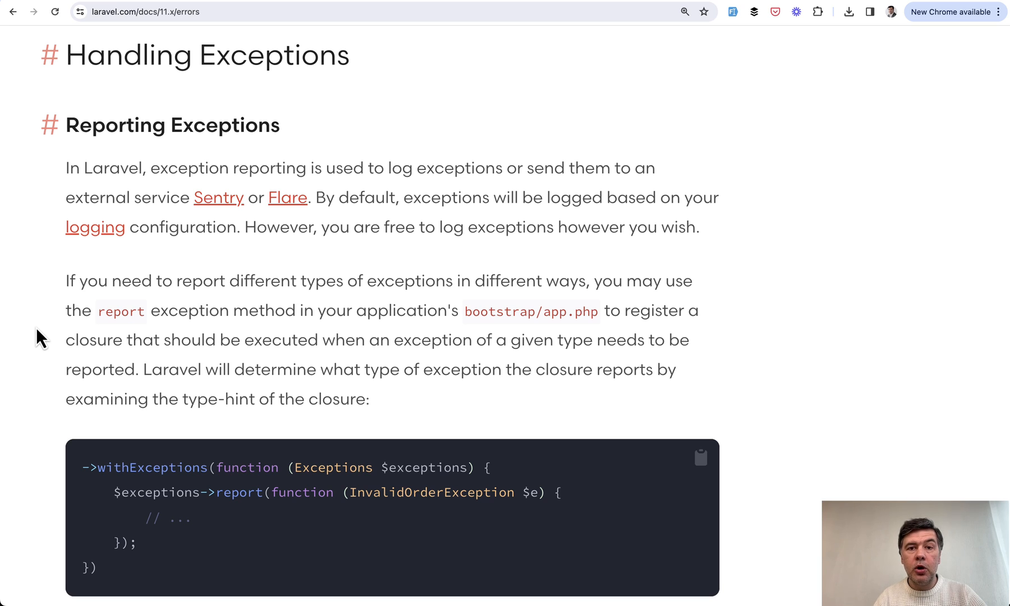
mouse_move(32, 321)
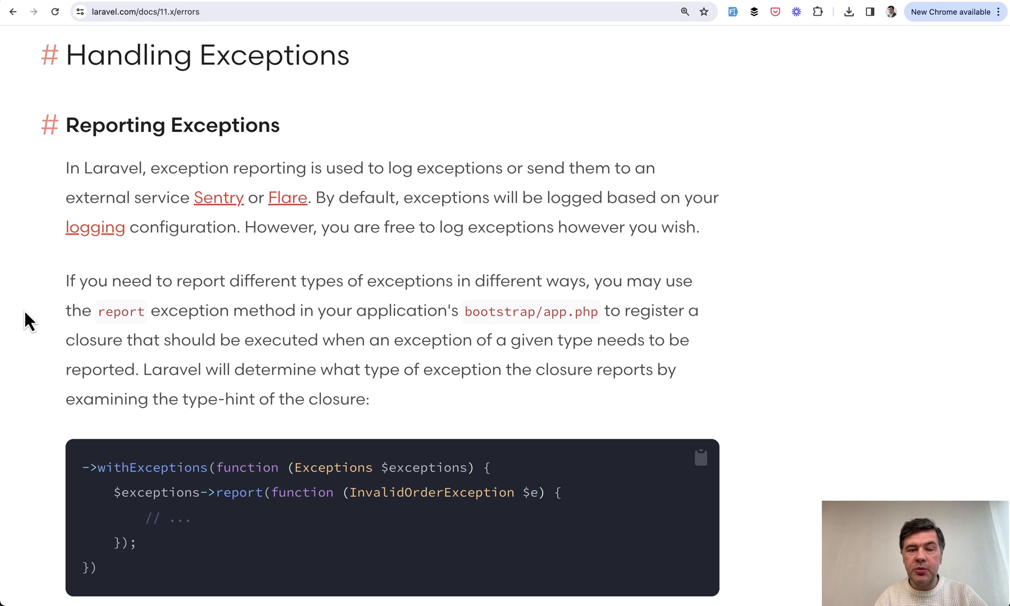
Step: Scroll the 11.x errors docs through the report, stop and dontReportDuplicates examples, highlighting $exceptions
scroll("down", 3)
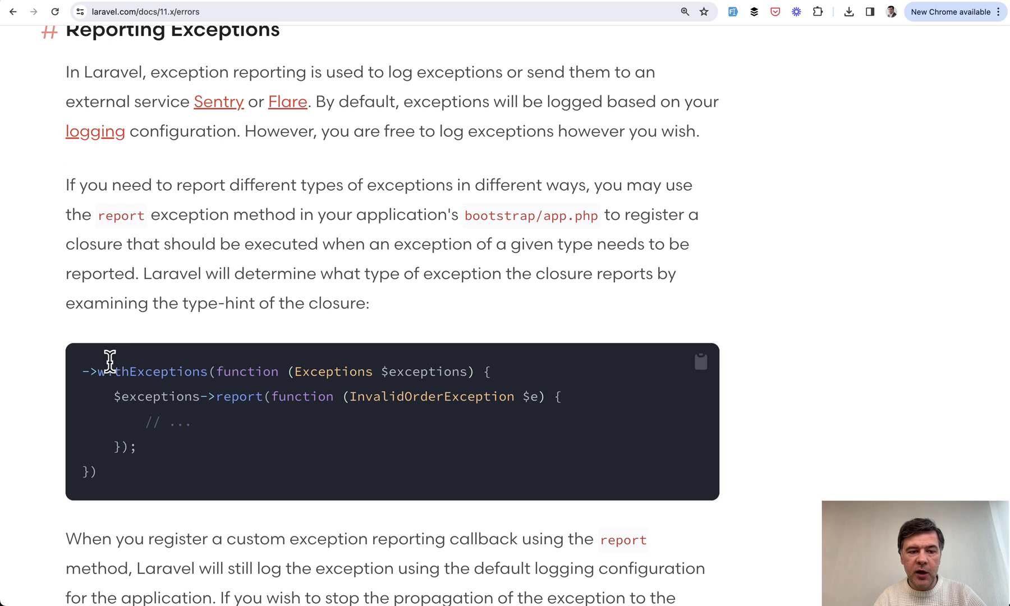
double_click(151, 371)
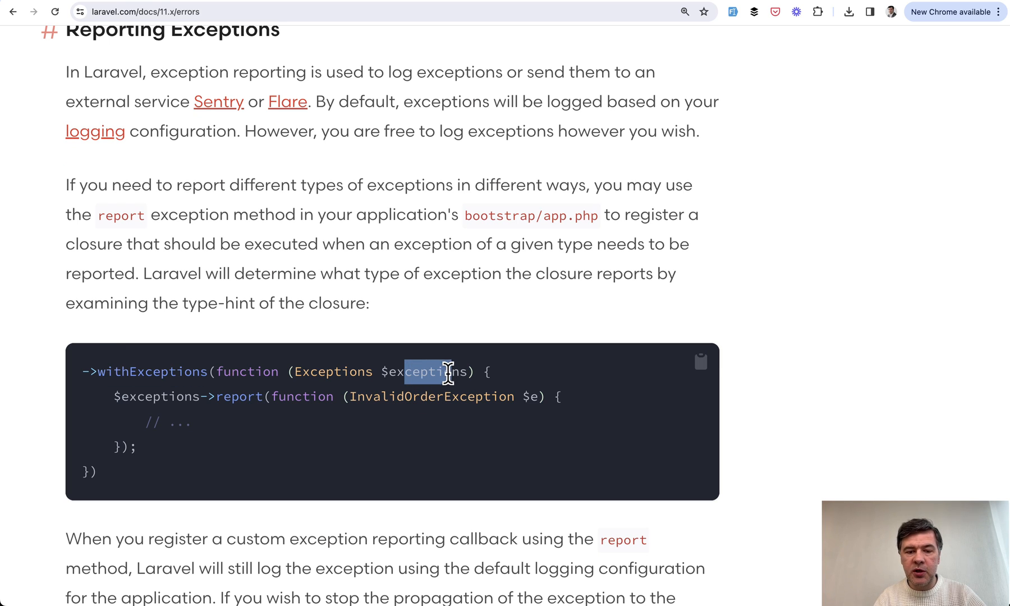
mouse_move(241, 394)
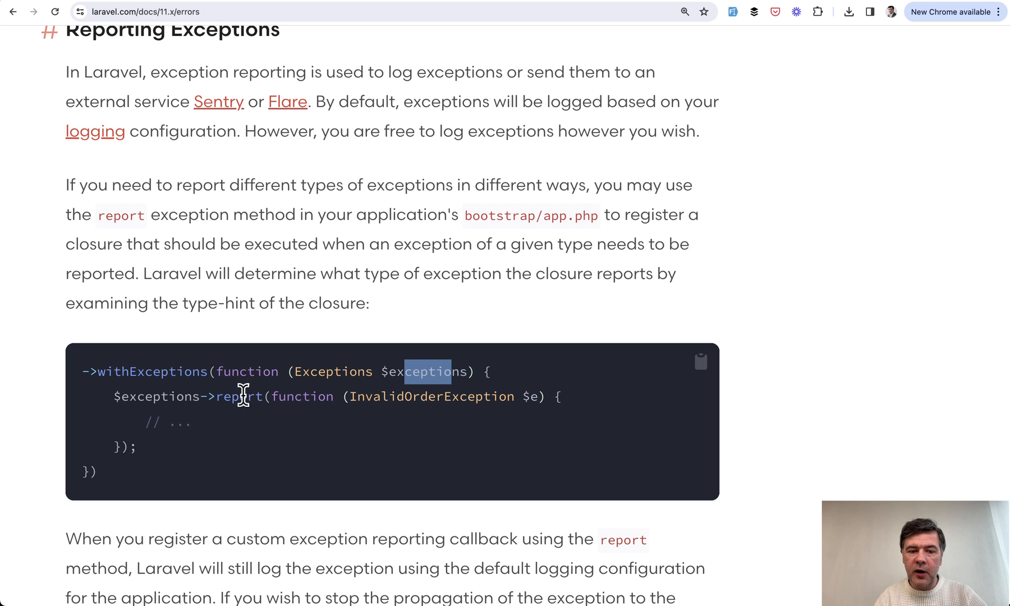
scroll("down", 3)
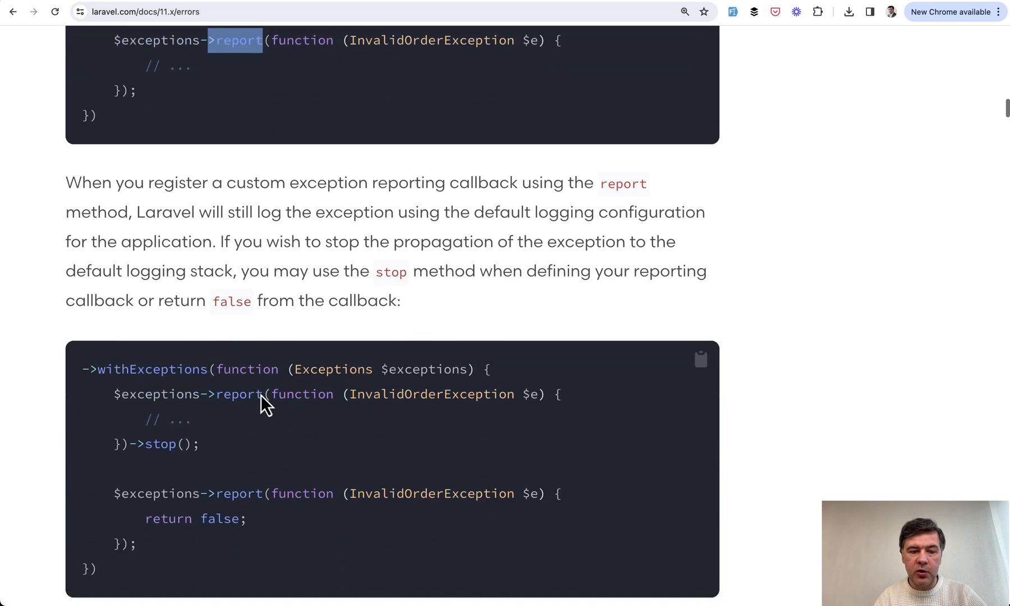
scroll("down", 3)
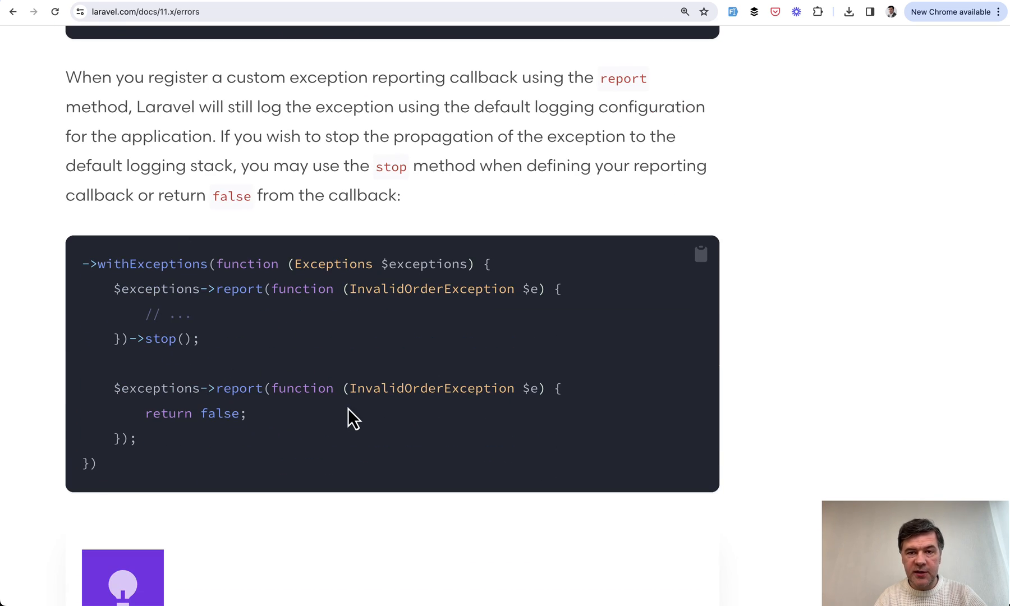
scroll("down", 3)
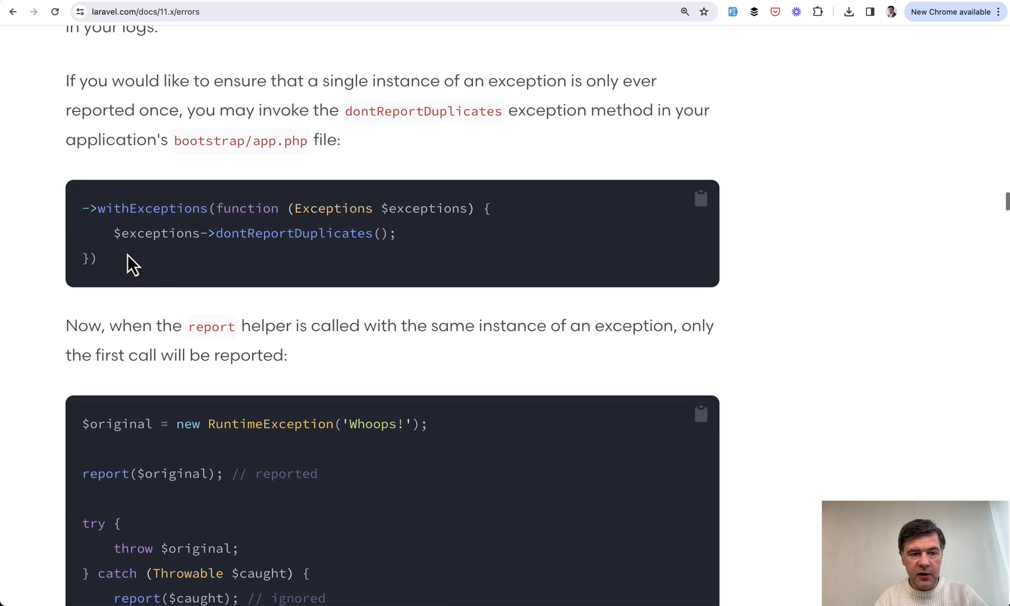
scroll("down", 3)
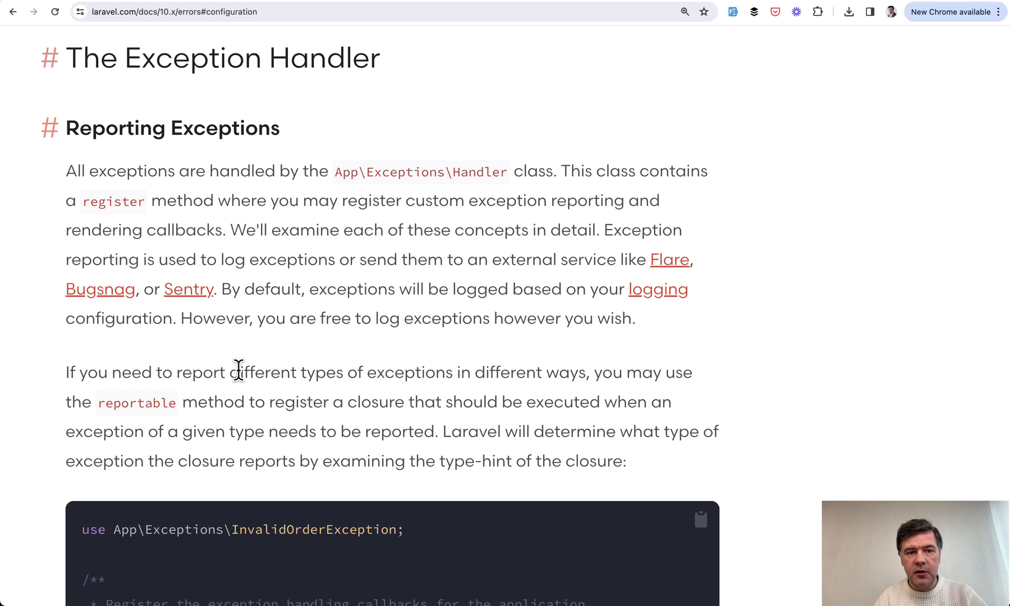
Step: Scroll the 10.x errors docs through reportable callbacks, stop and the Handler context method
scroll("down", 3)
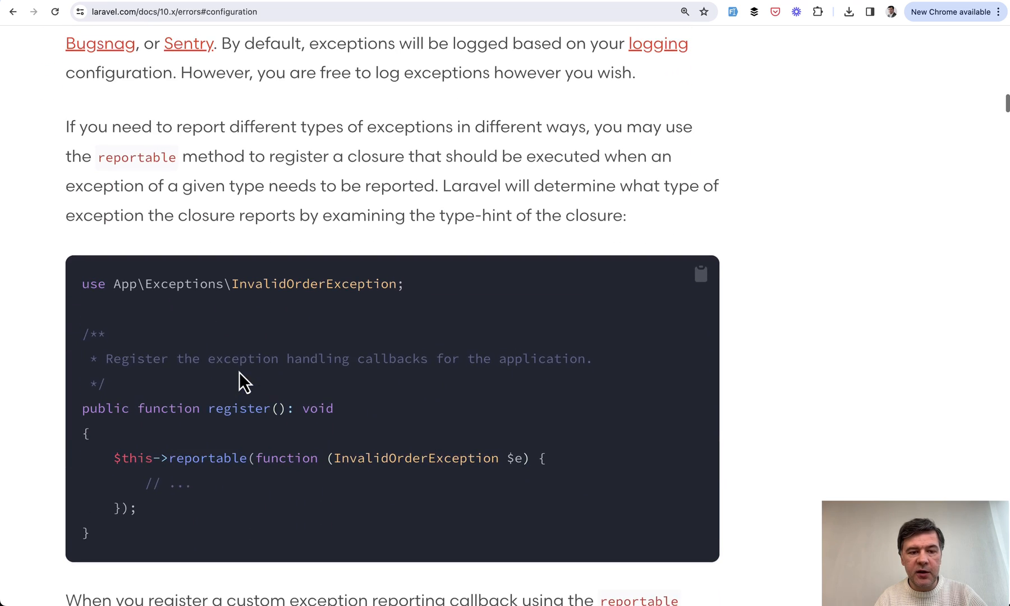
scroll("down", 3)
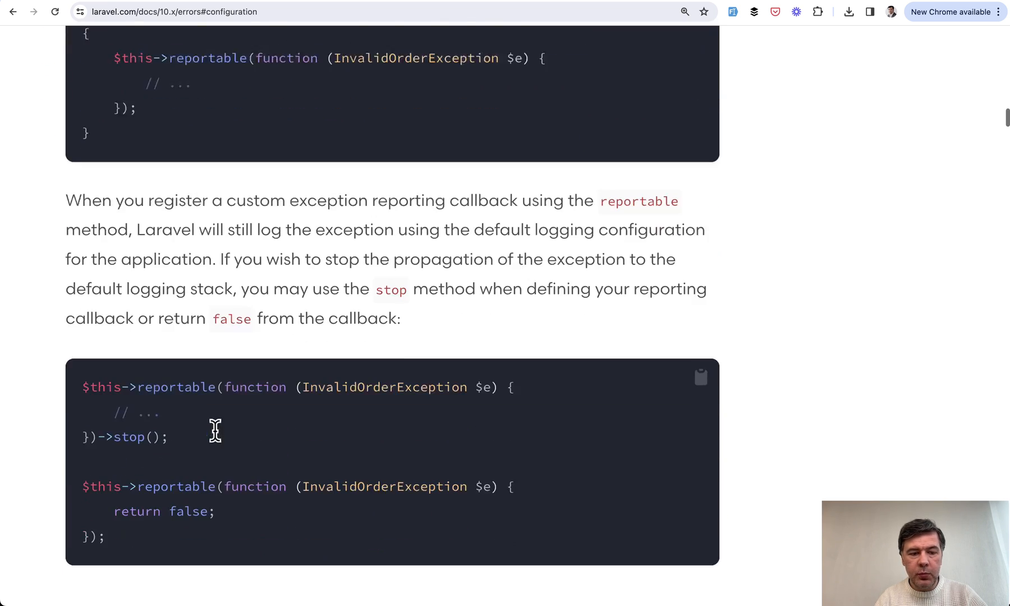
scroll("down", 3)
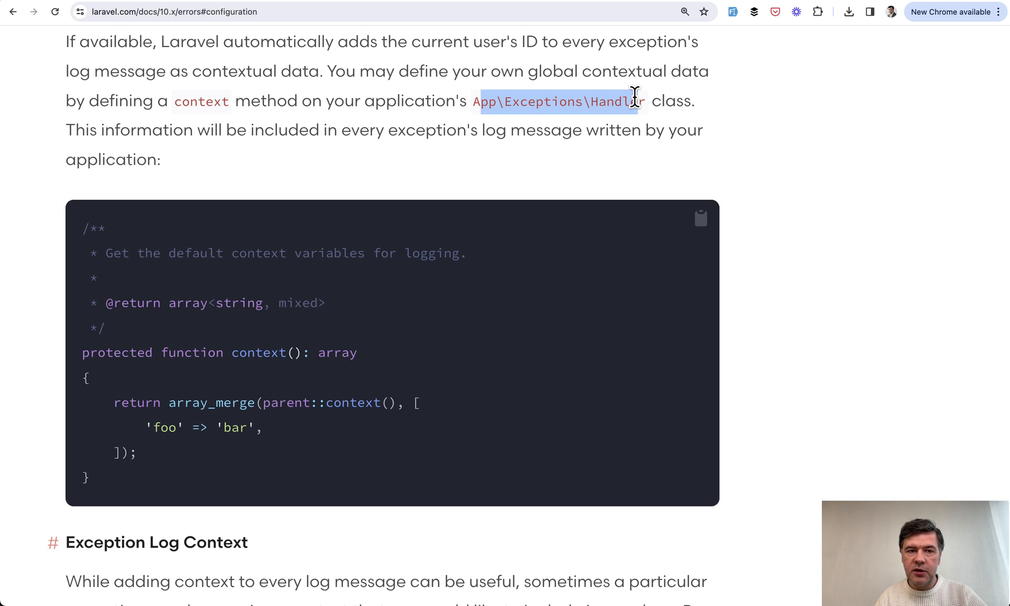
mouse_move(615, 352)
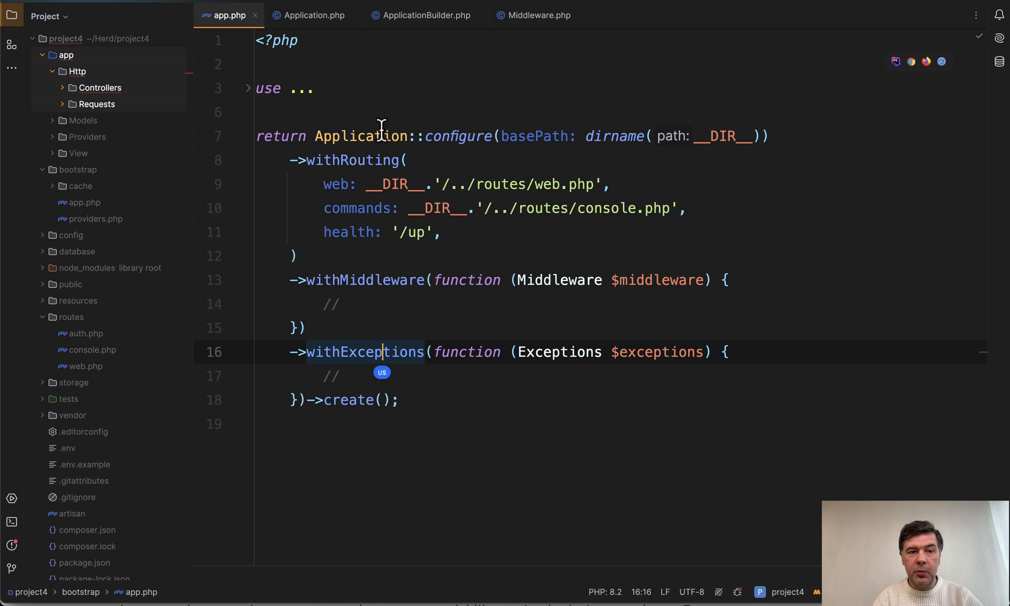
mouse_move(482, 262)
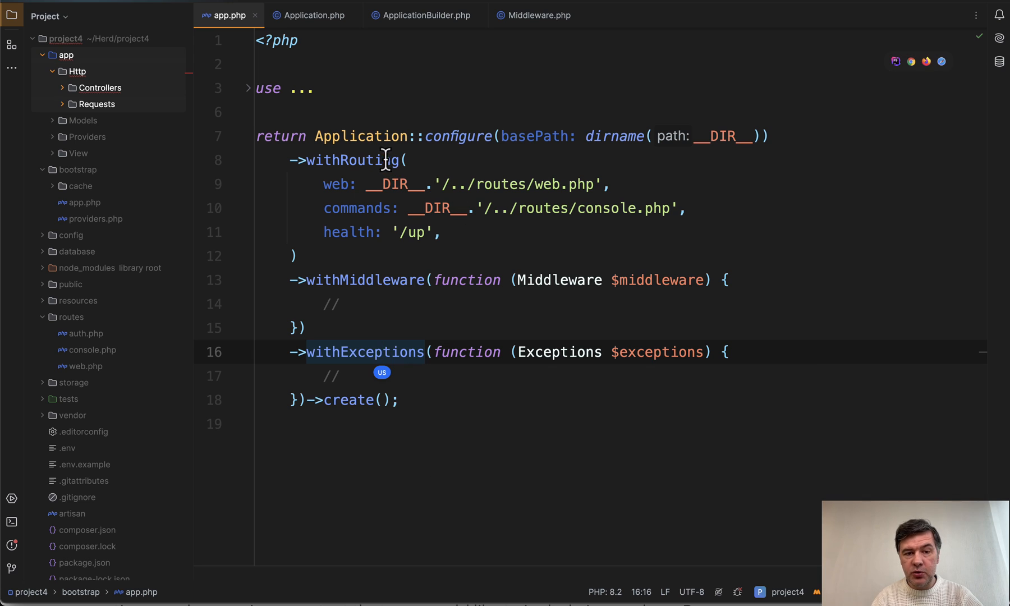
mouse_move(481, 416)
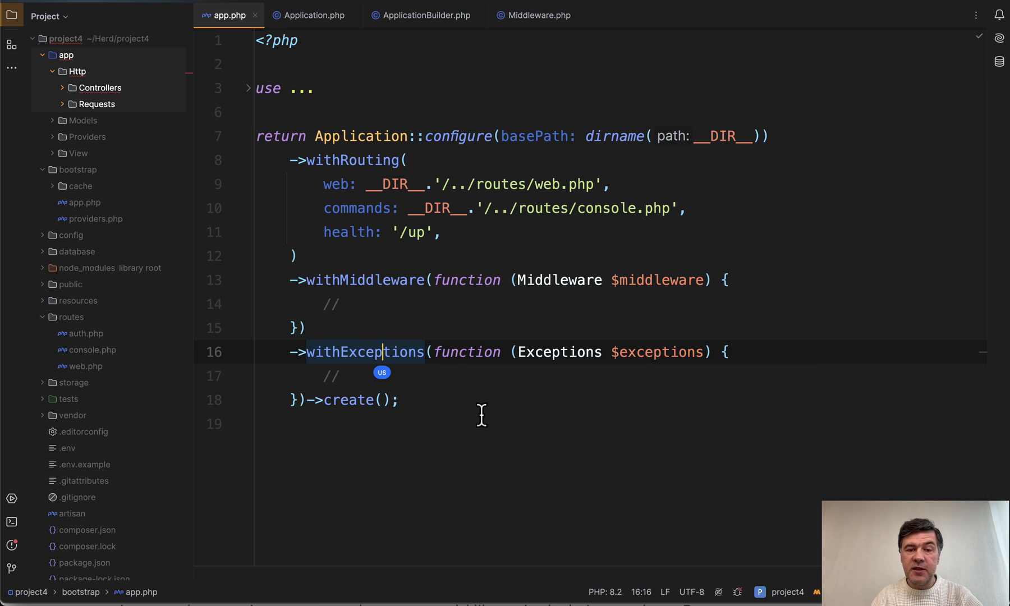
mouse_move(504, 251)
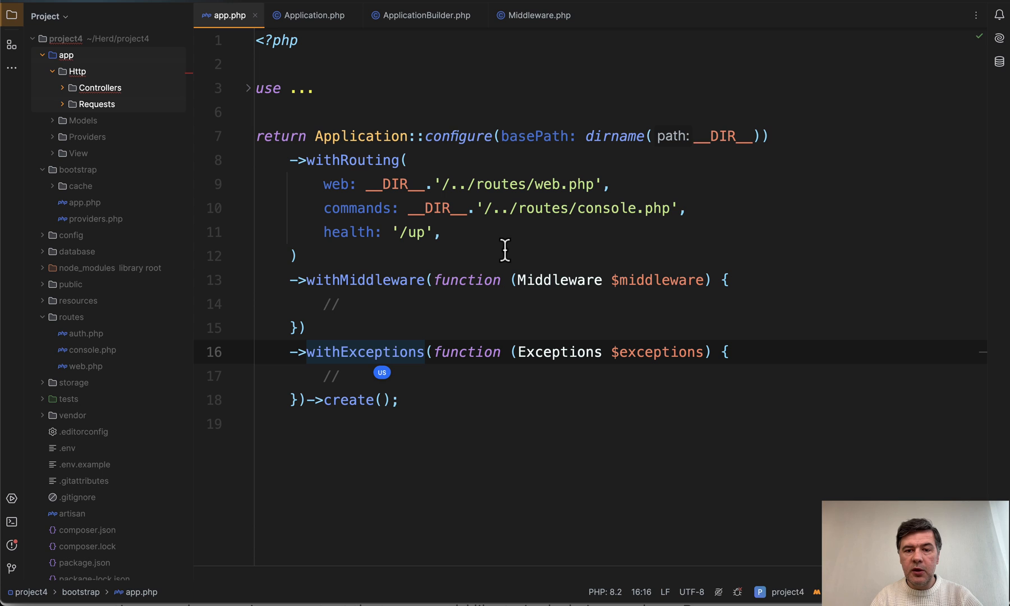
Step: Jump to configure in Application.php and scroll down toward inferBasePath
left_click(314, 15)
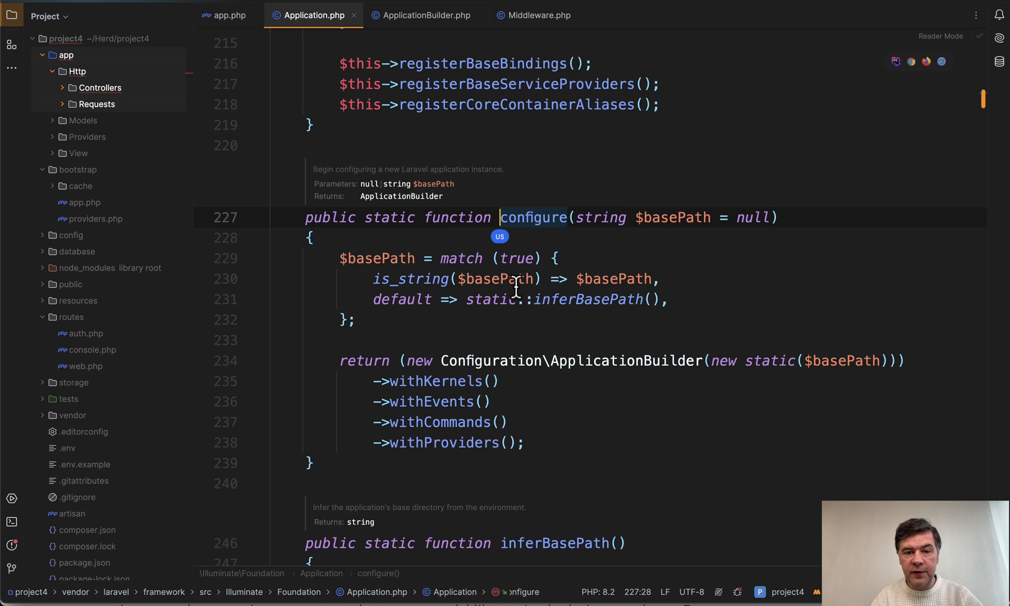
scroll("down", 3)
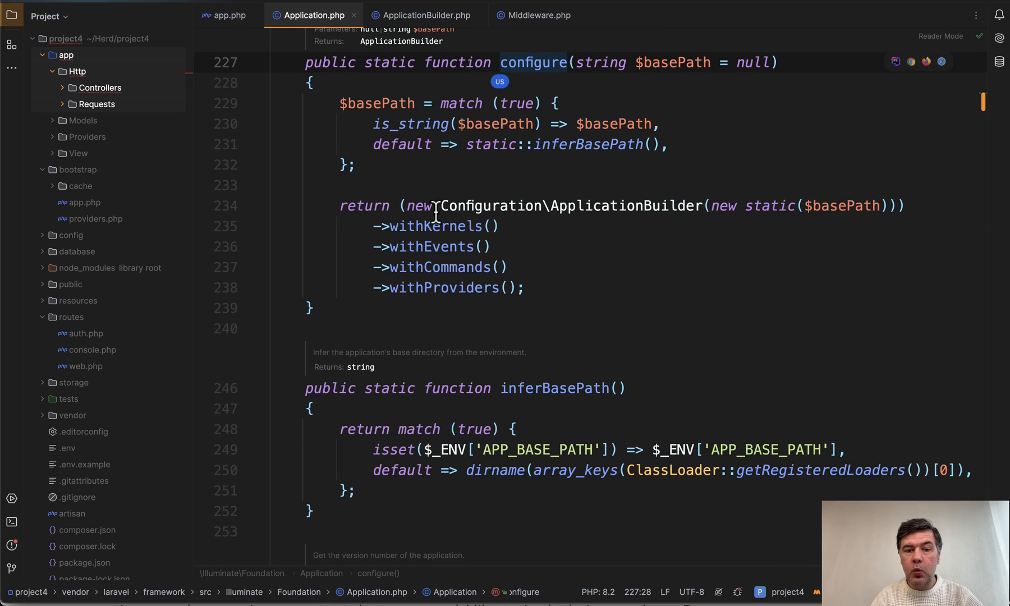
mouse_move(483, 313)
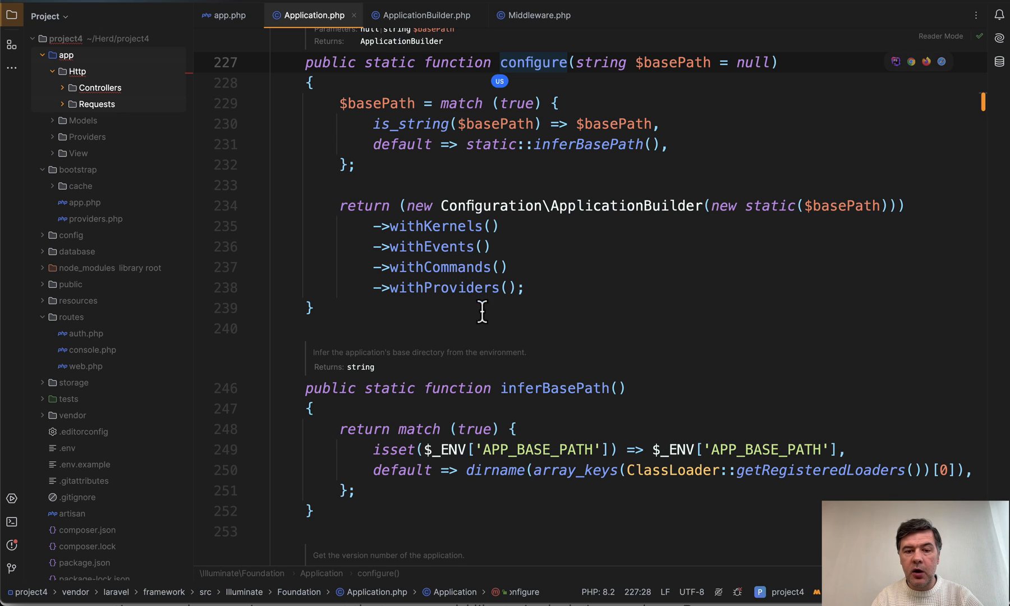
mouse_move(443, 287)
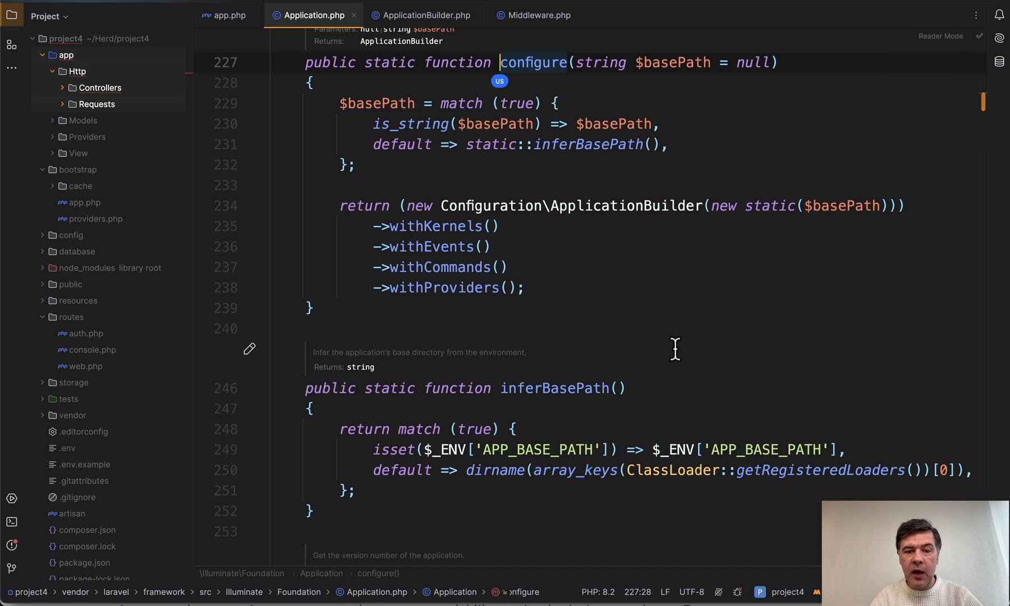
Step: Jump to withCommands in ApplicationBuilder.php, then navigate back to Application.php's configure chain
left_click(425, 15)
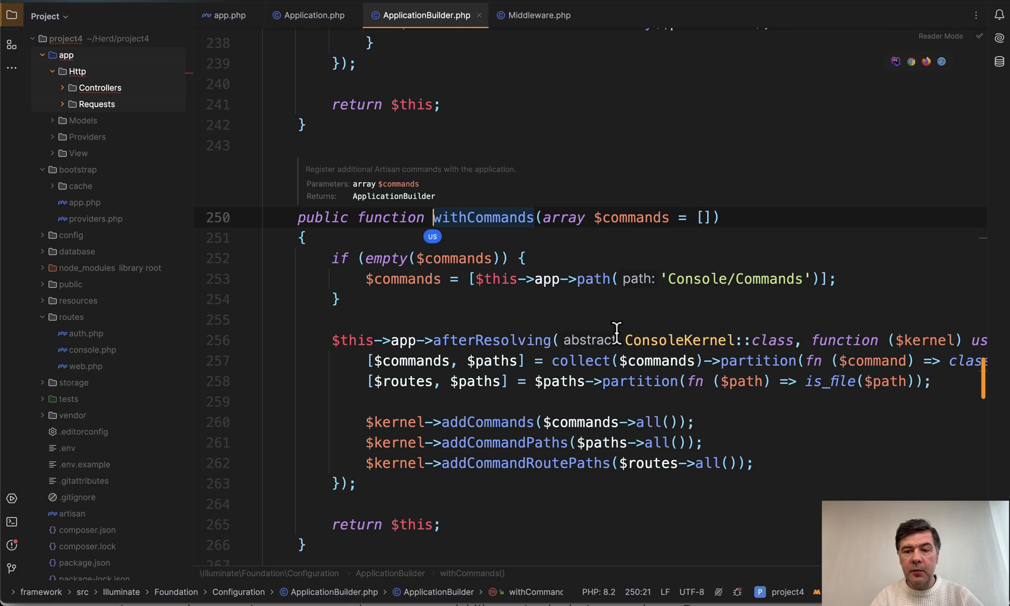
mouse_move(634, 431)
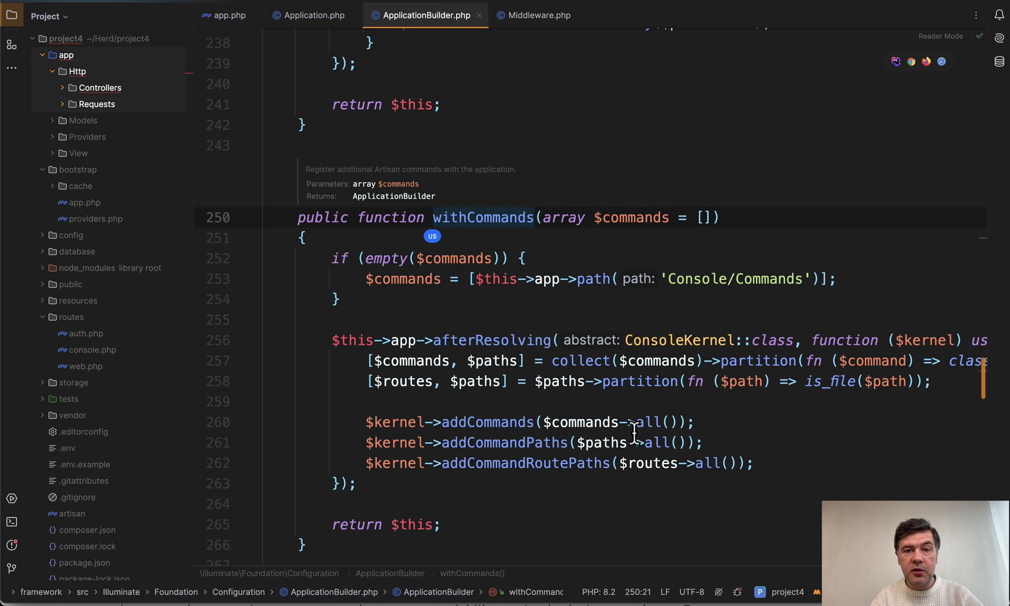
mouse_move(634, 422)
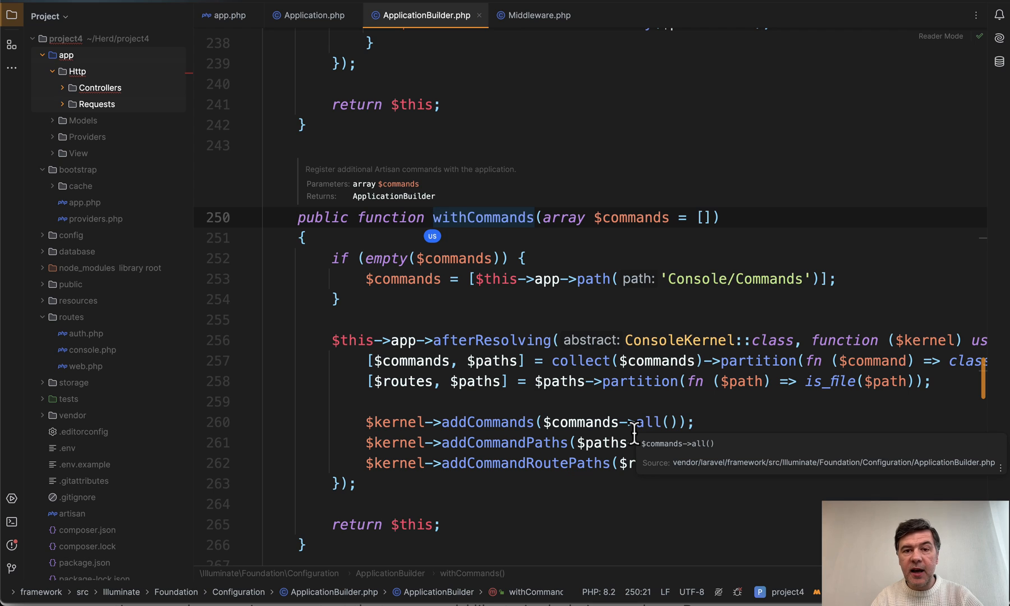
mouse_move(434, 132)
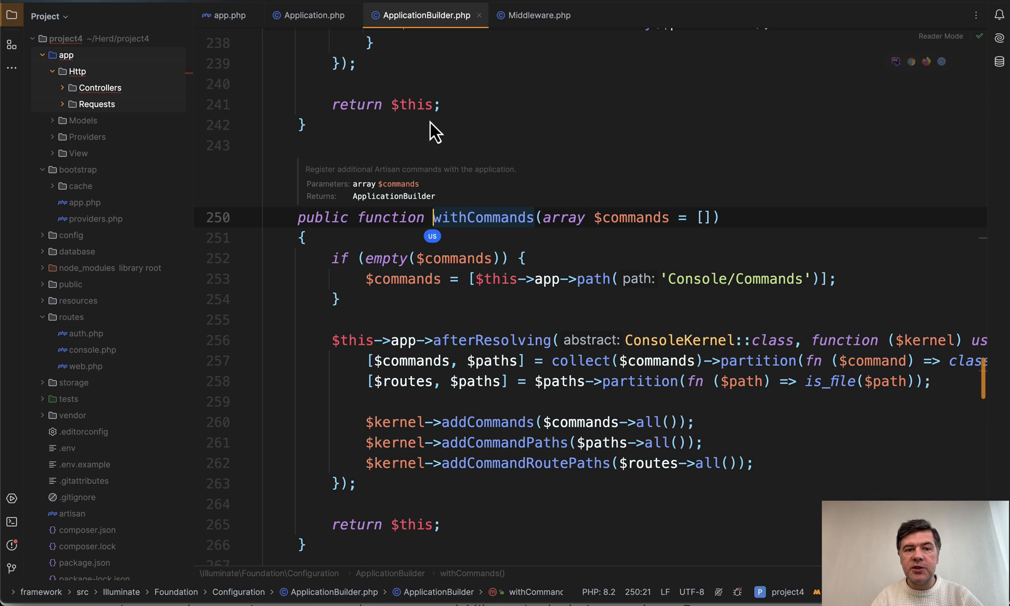
left_click(313, 14)
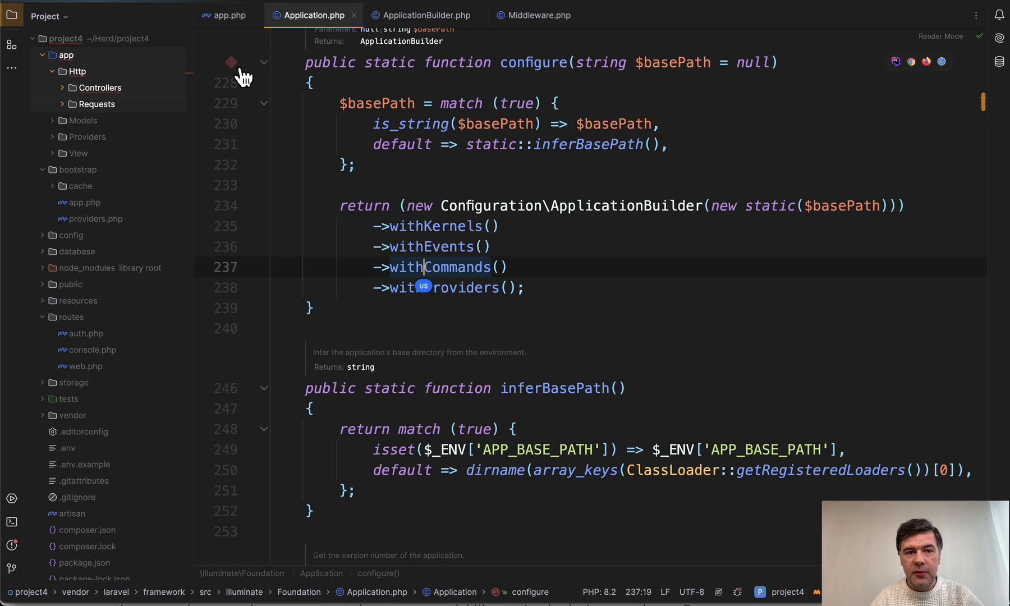
Step: Return to the bootstrap/app.php tab showing the withRouting call with web, commands and health routes
left_click(226, 15)
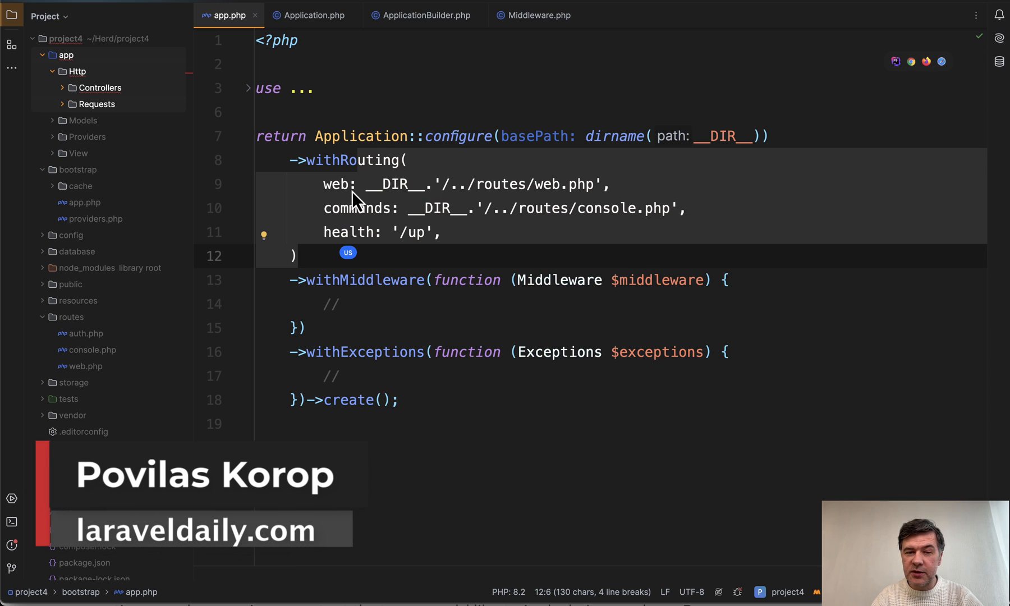
mouse_move(482, 245)
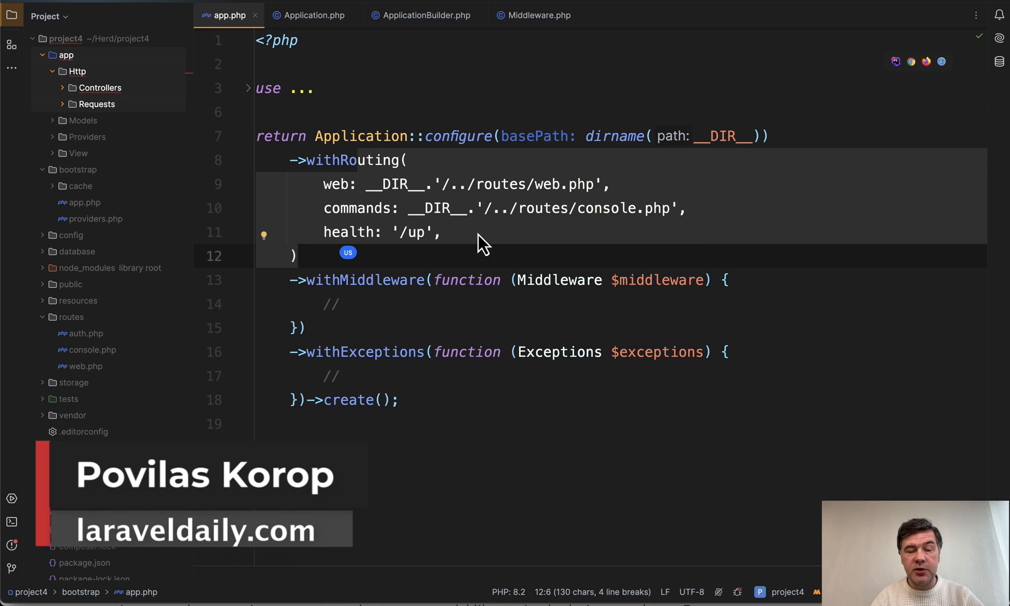